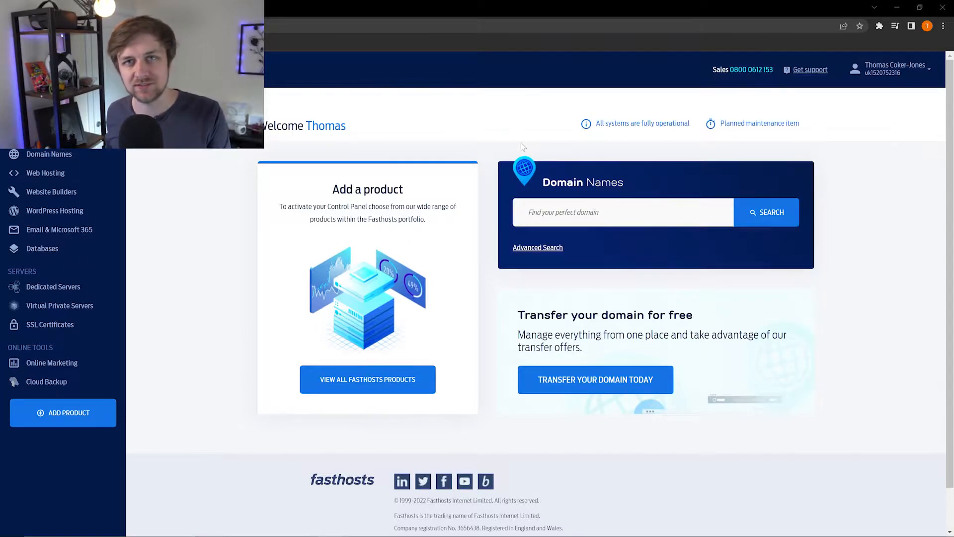
pyautogui.moveTo(474, 342)
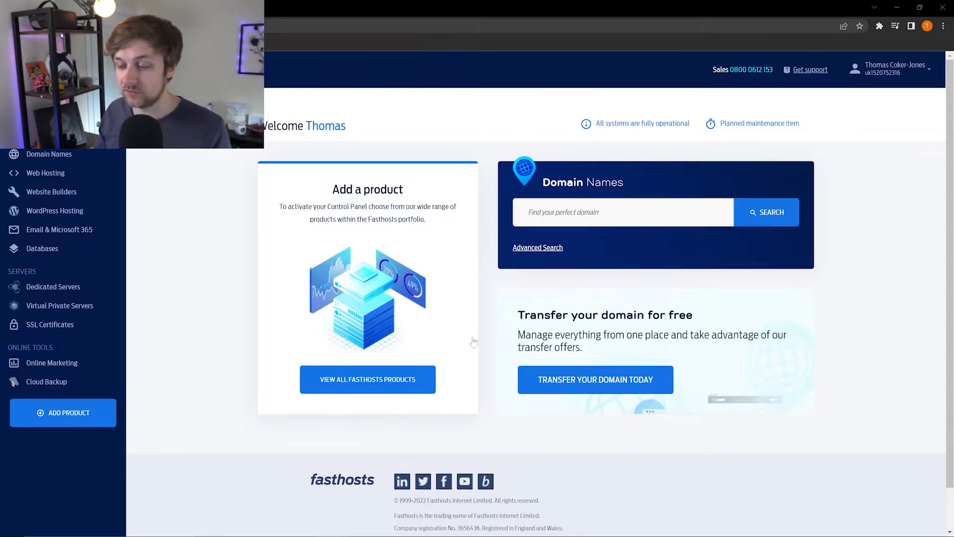
# - Show all Fasthosts products and narrow the catalogue to Servers & Cloud offerings
pyautogui.click(368, 379)
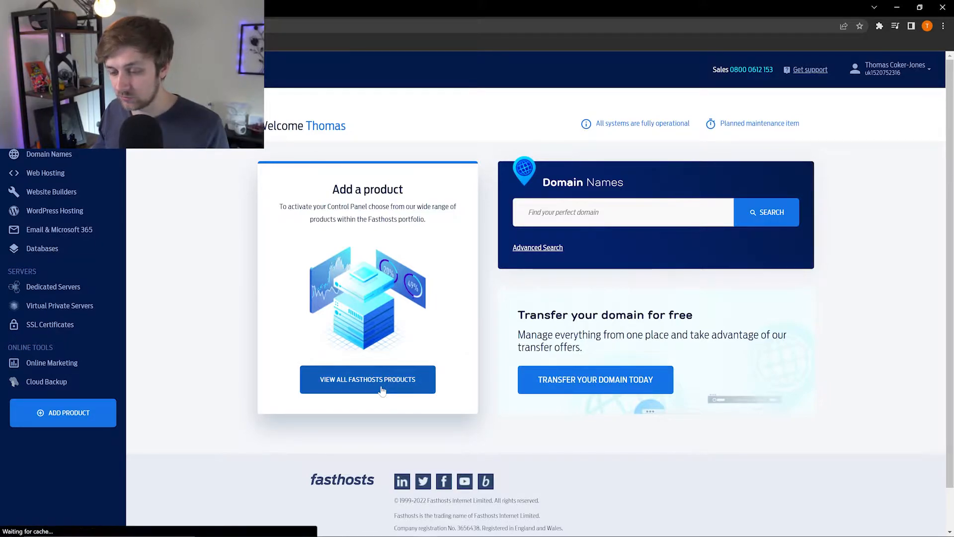
pyautogui.click(368, 379)
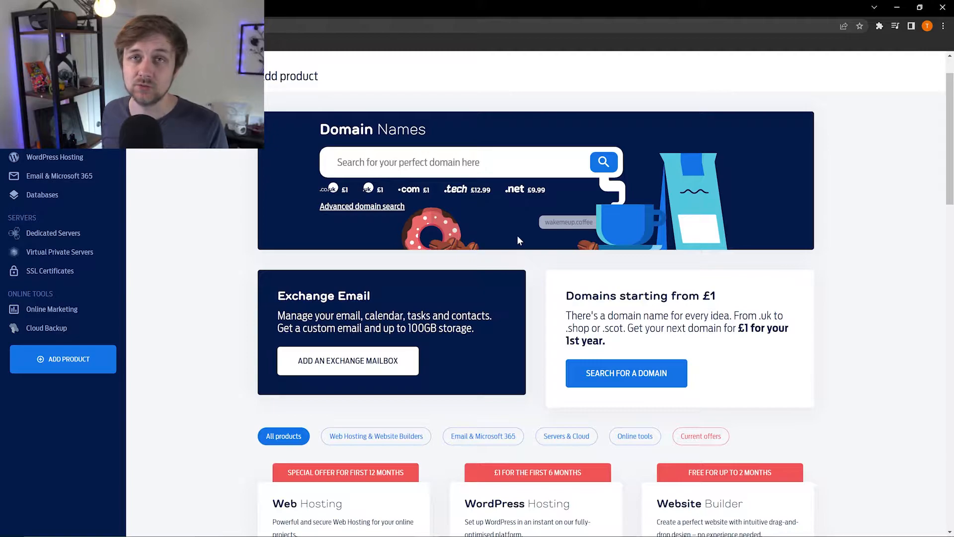
pyautogui.scroll(-3)
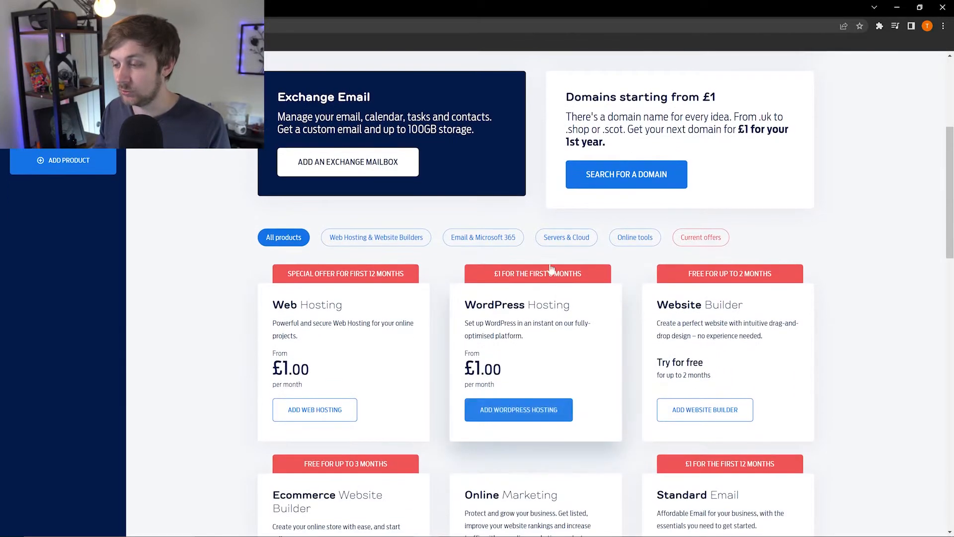
pyautogui.click(566, 237)
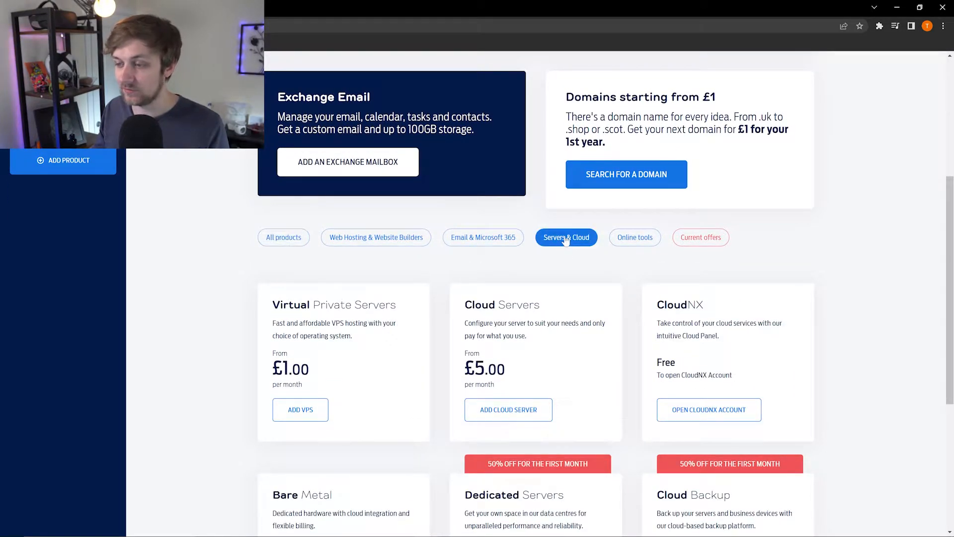
pyautogui.scroll(-3)
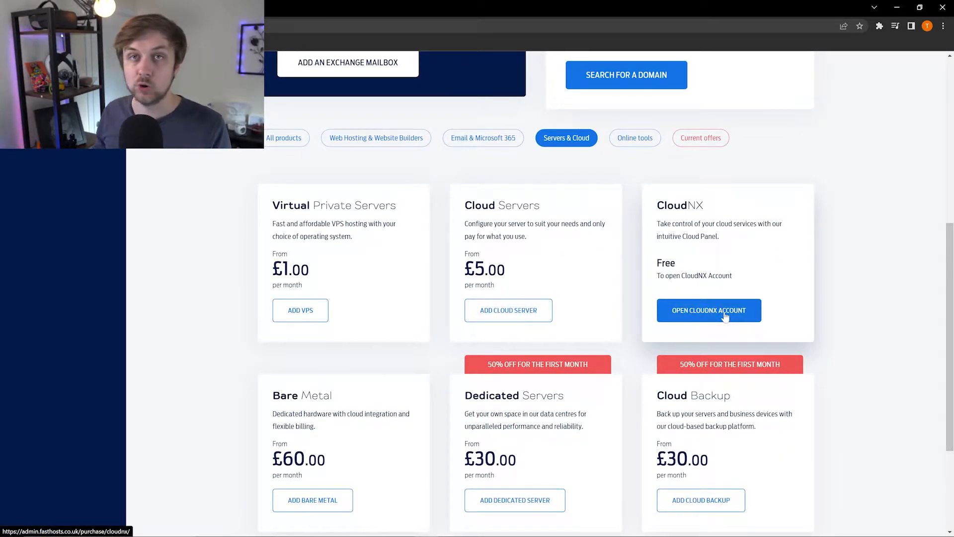
# - Start a CloudNX account and review the server plans priced £5 to £510 monthly
pyautogui.click(709, 310)
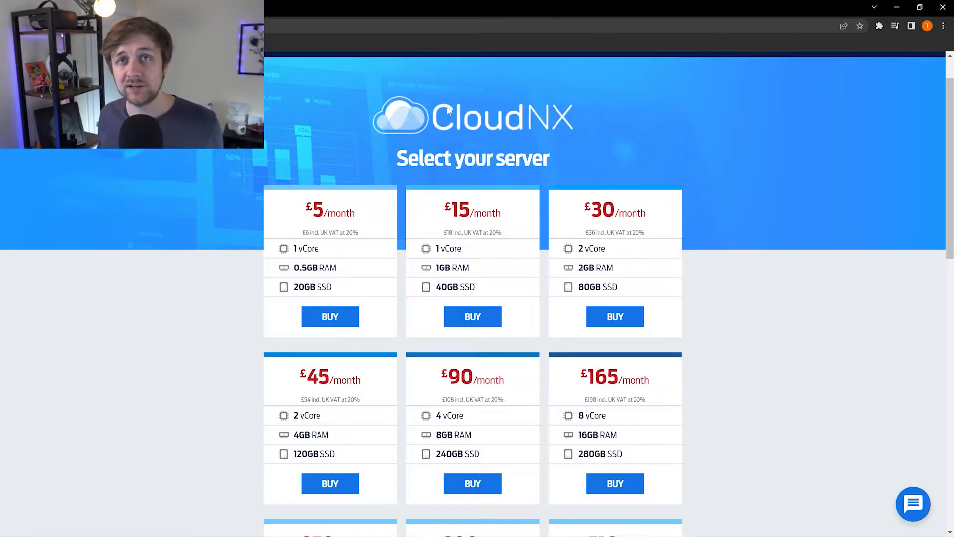
pyautogui.scroll(-3)
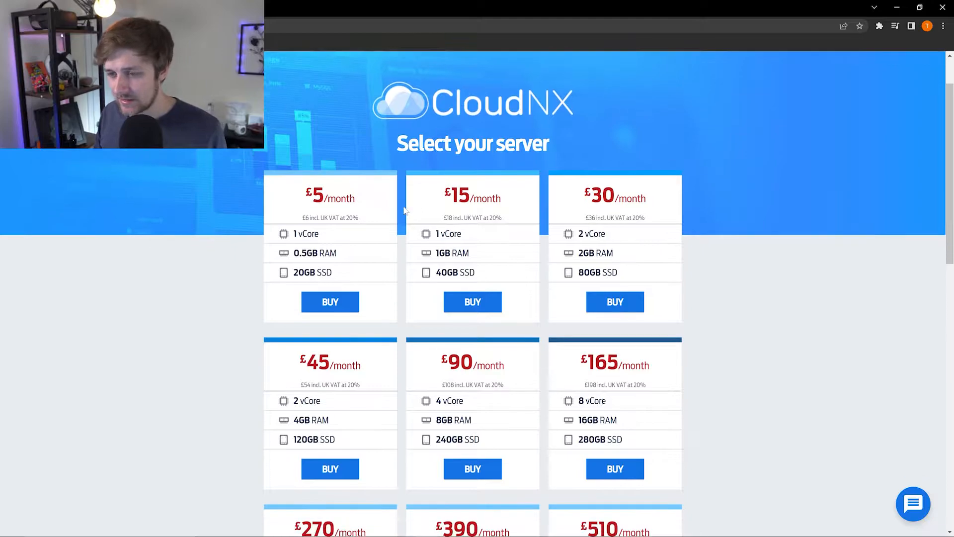
pyautogui.scroll(-3)
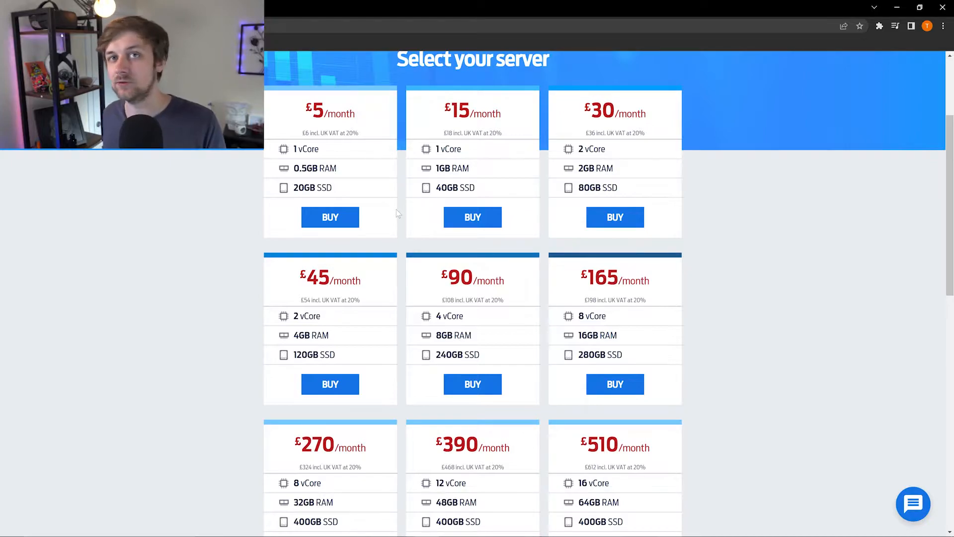
pyautogui.scroll(3)
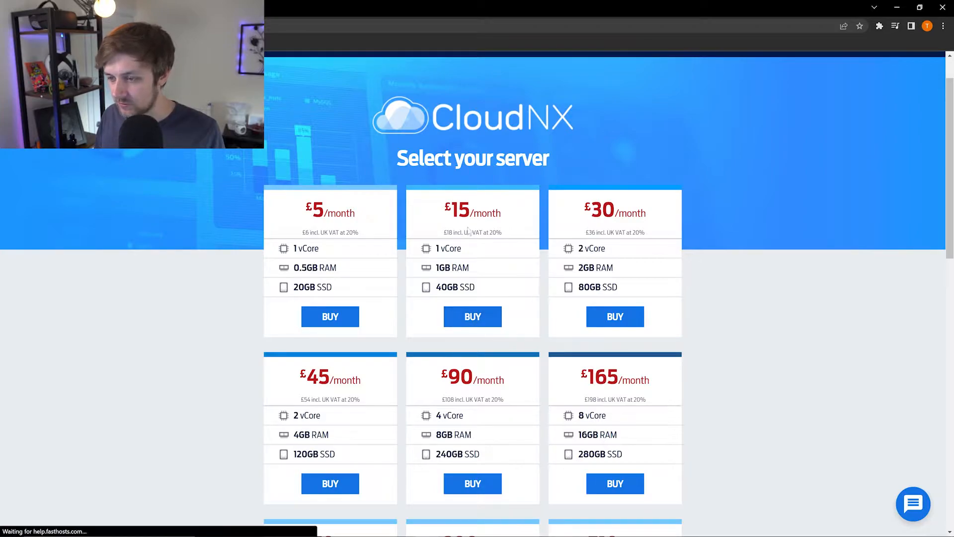
# - Choose the £15 monthly plan with Ubuntu 20.04 and Plesk Obsidian added
pyautogui.click(330, 316)
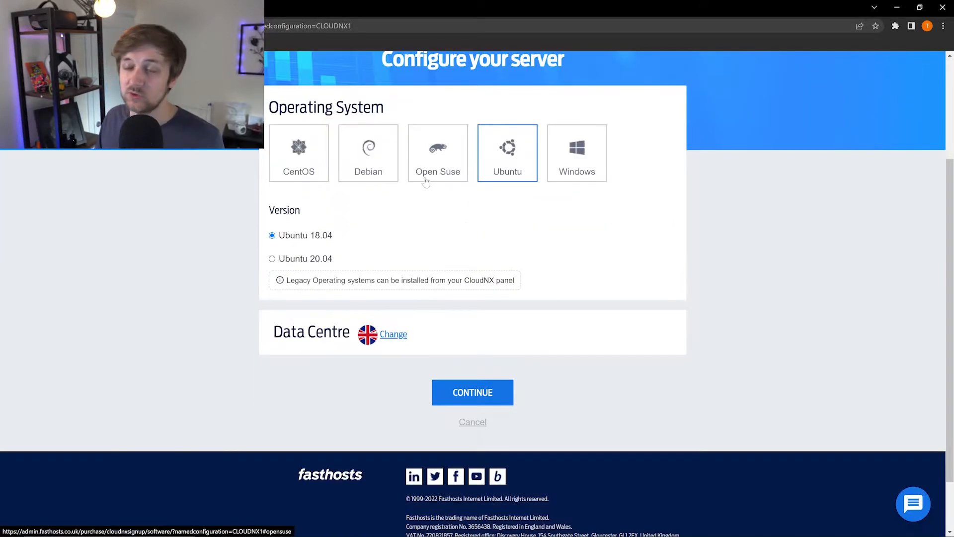
pyautogui.moveTo(392, 204)
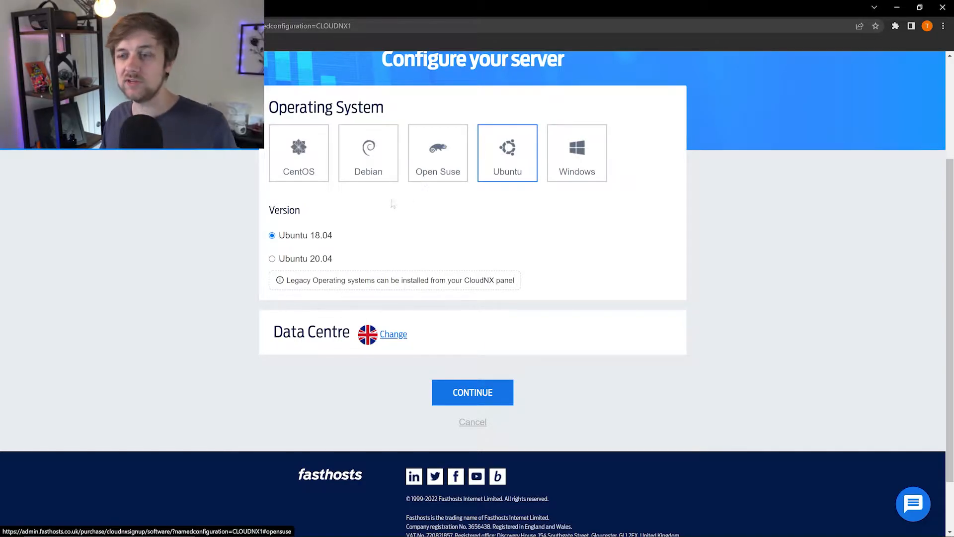
pyautogui.click(298, 153)
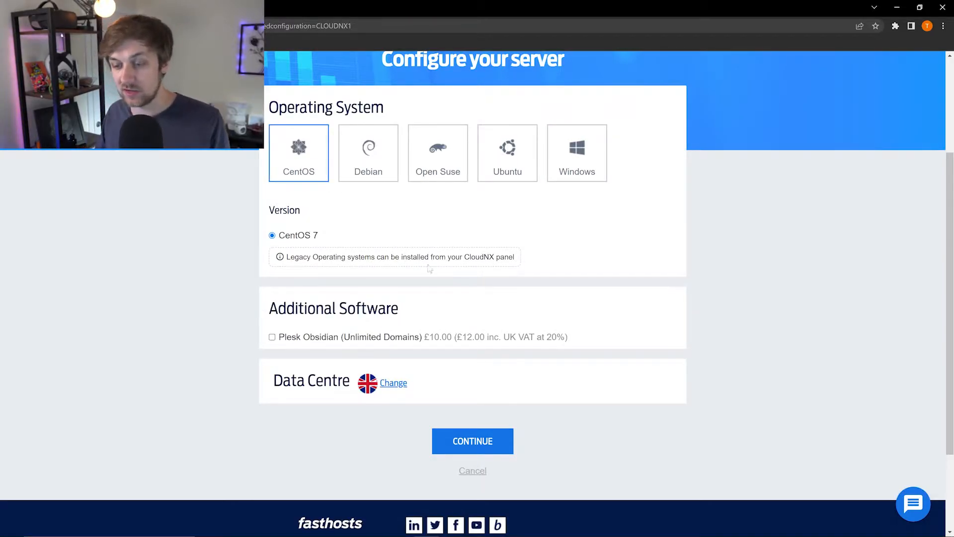
pyautogui.click(506, 152)
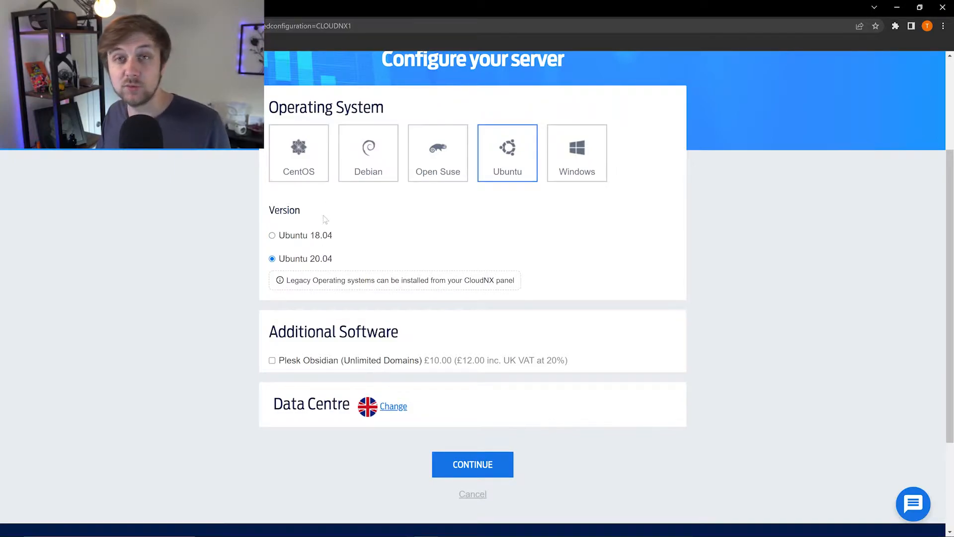
pyautogui.moveTo(303, 299)
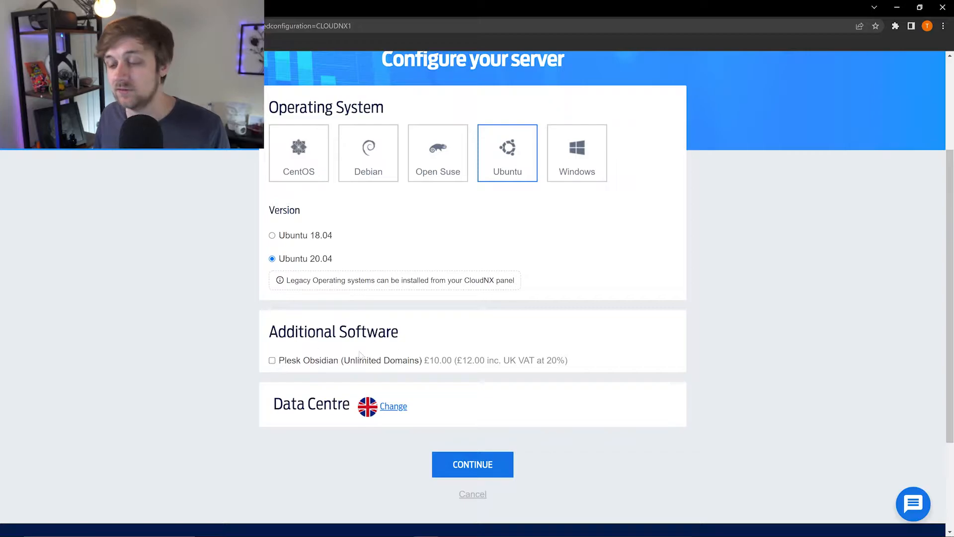
pyautogui.click(272, 360)
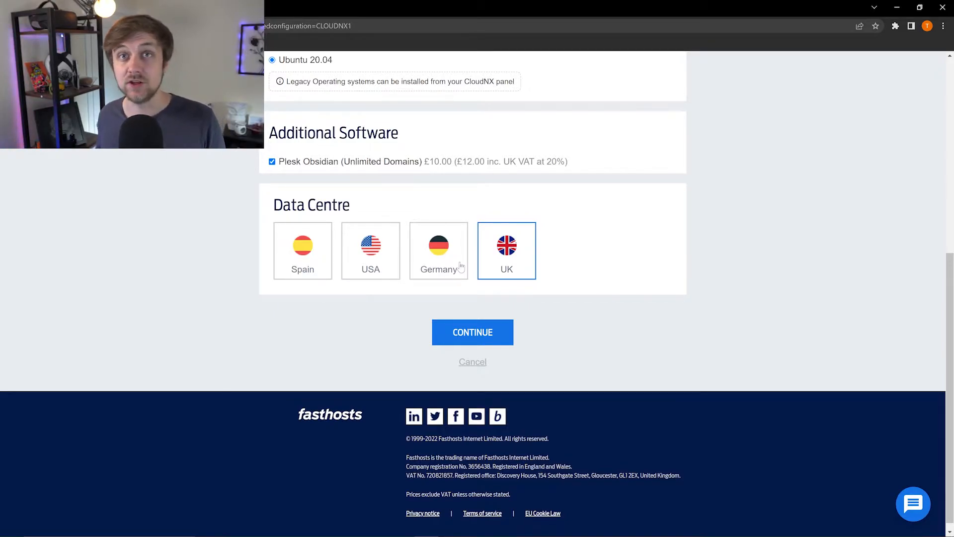
pyautogui.moveTo(538, 247)
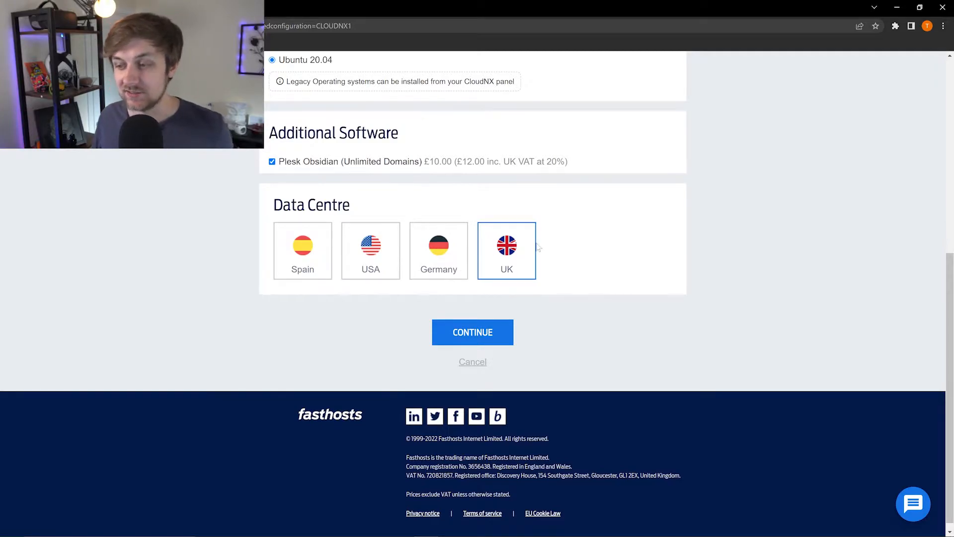
# - Continue to the contact details form and fill it in towards order confirmation
pyautogui.click(472, 332)
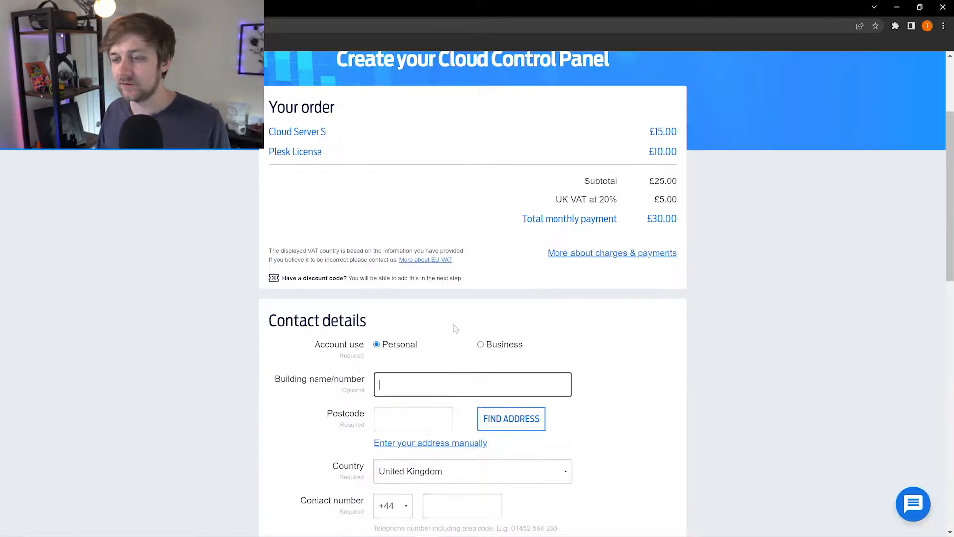
pyautogui.moveTo(517, 273)
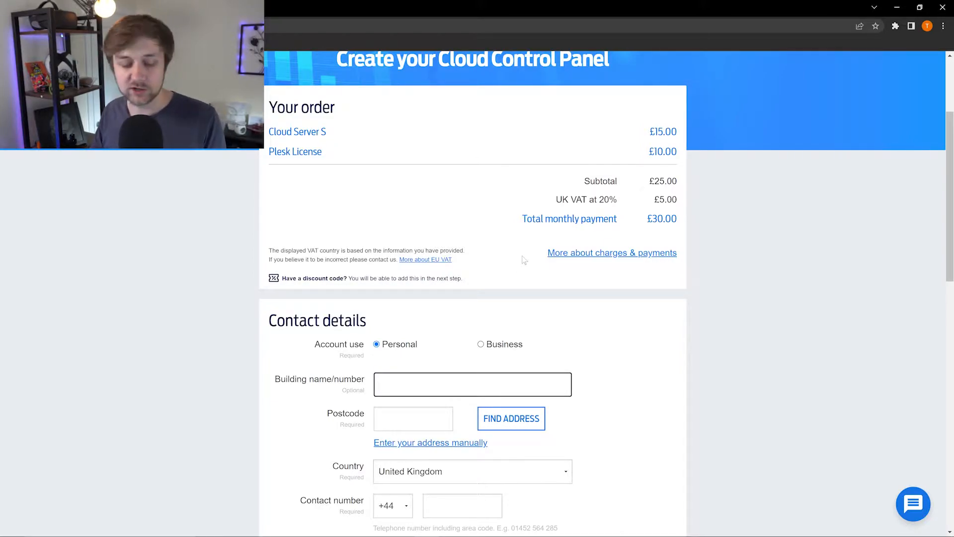
pyautogui.scroll(-3)
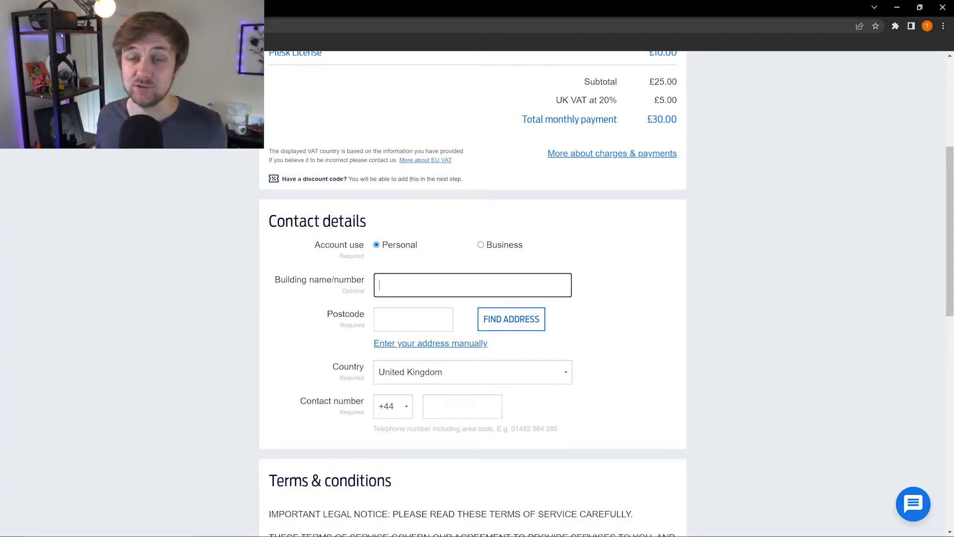
pyautogui.write('4')
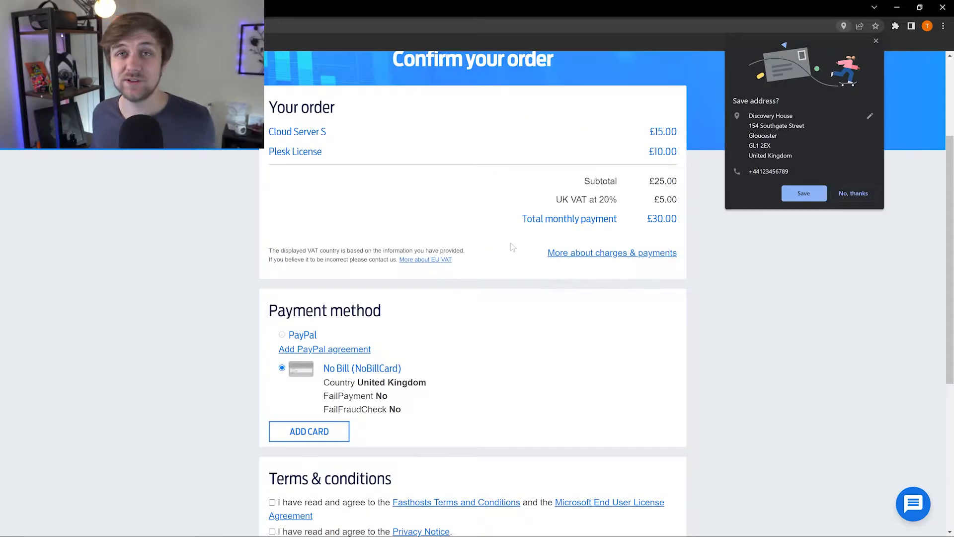
# - Review the order page where terms are accepted and the order confirmed and paid
pyautogui.scroll(-3)
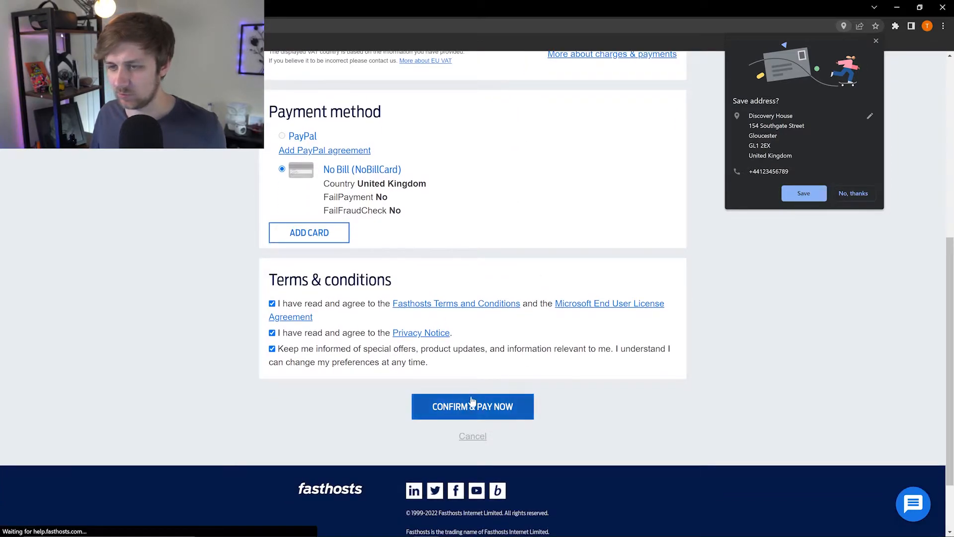
pyautogui.scroll(3)
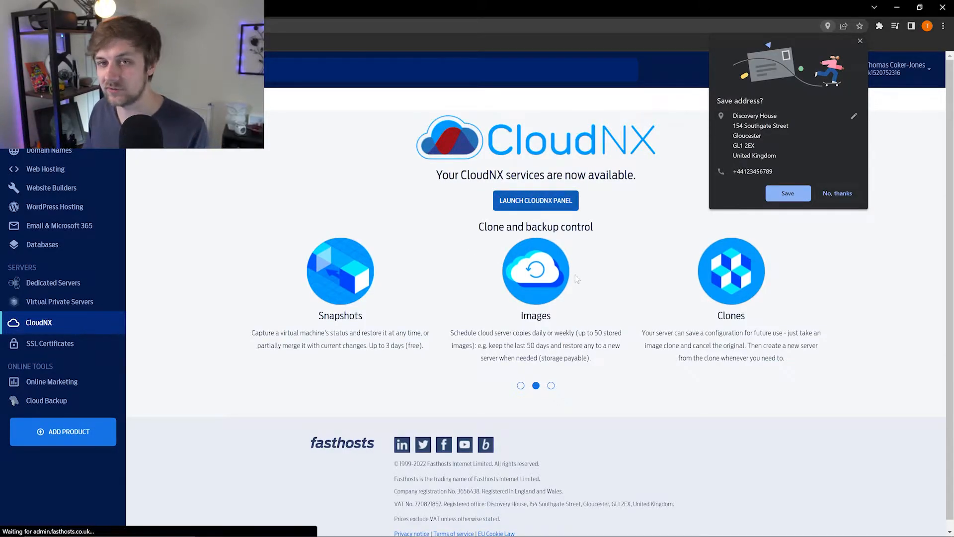
pyautogui.click(535, 200)
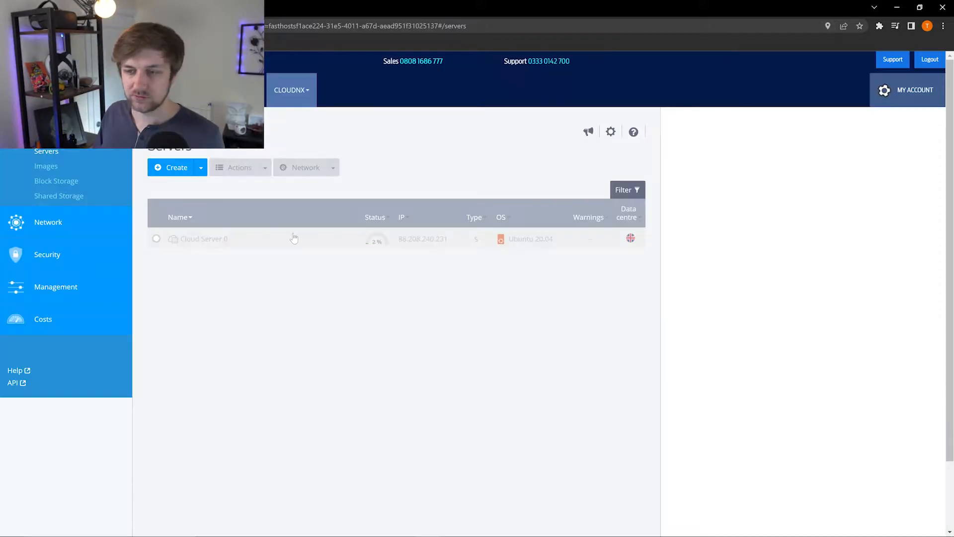
pyautogui.moveTo(269, 252)
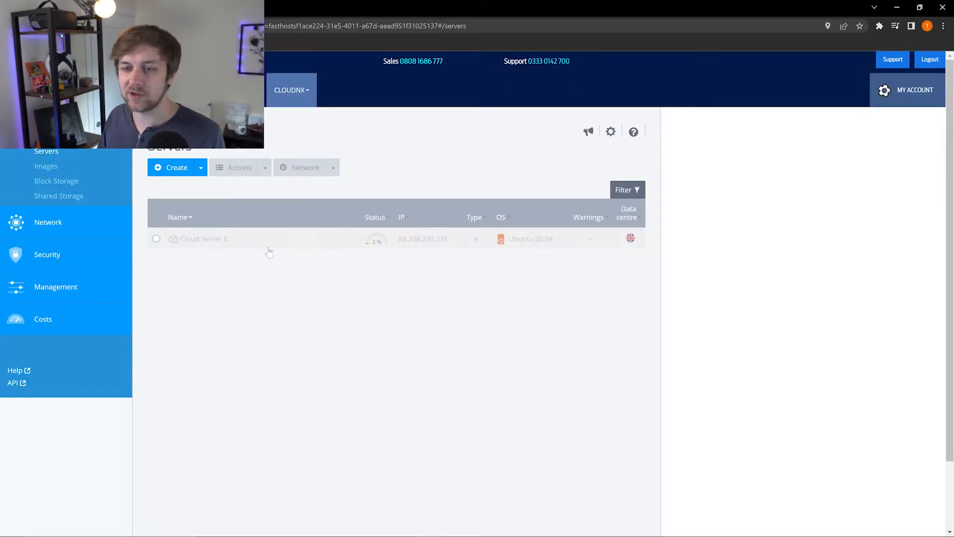
pyautogui.moveTo(380, 254)
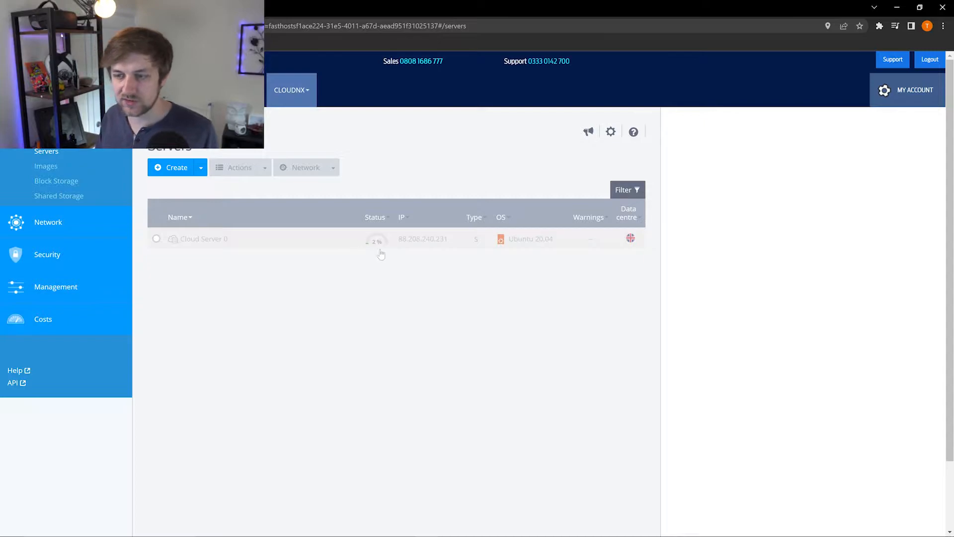
pyautogui.moveTo(514, 304)
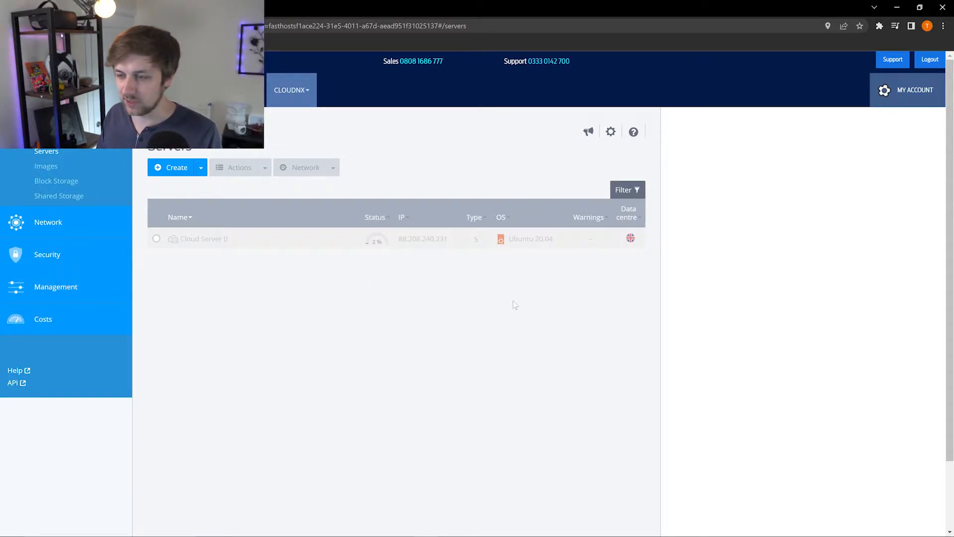
pyautogui.moveTo(540, 239)
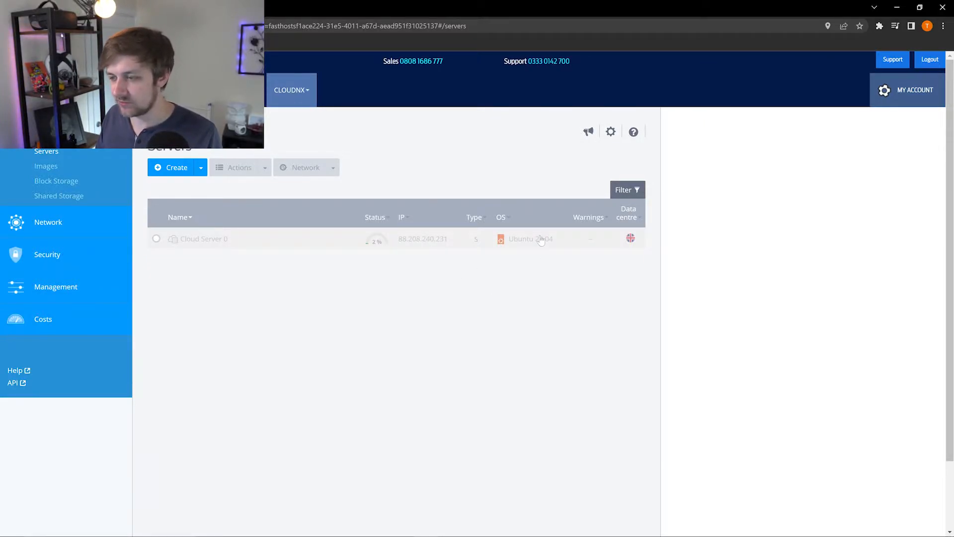
pyautogui.moveTo(477, 238)
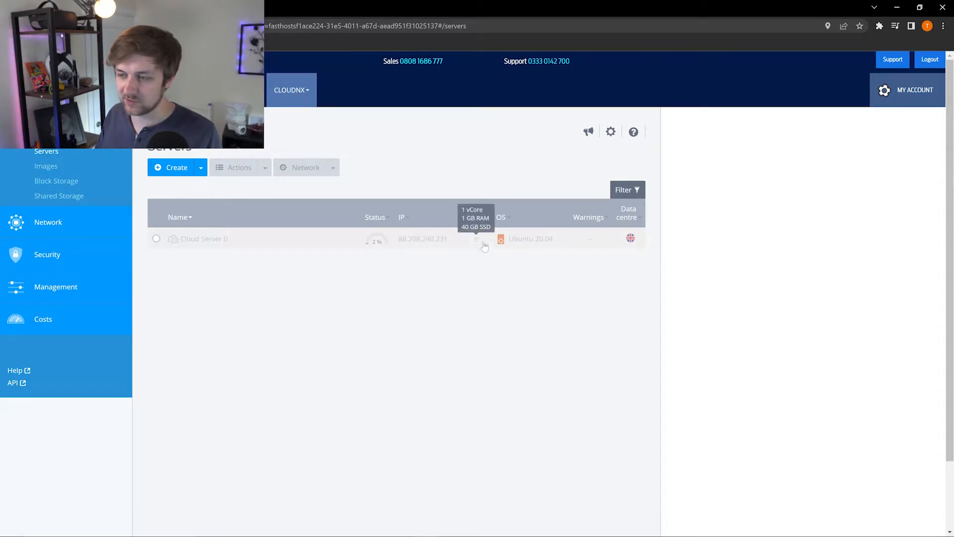
# - Show Cloud Server 0's details: 1 vCore, 1 GB RAM, 40 GB SSD, Plesk address, UK data centre
pyautogui.click(206, 239)
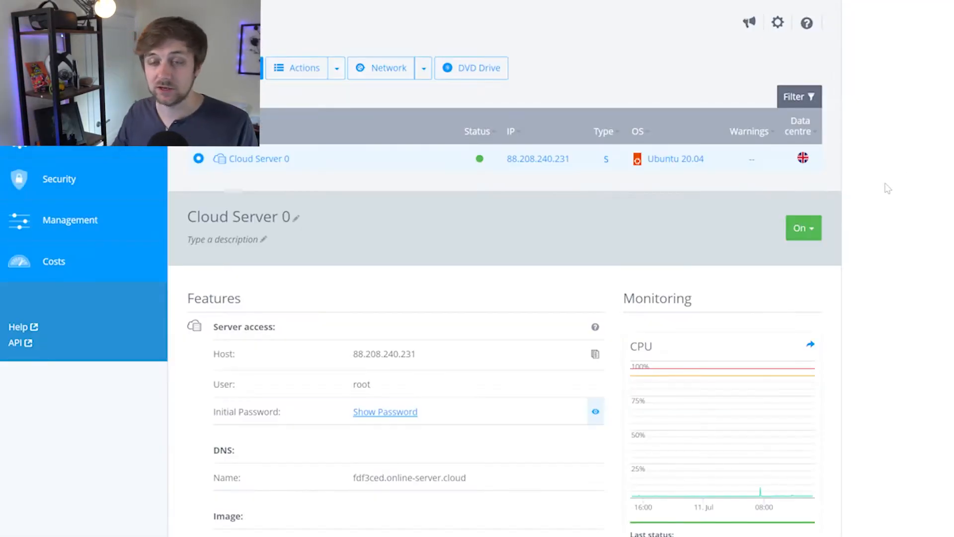
pyautogui.moveTo(913, 191)
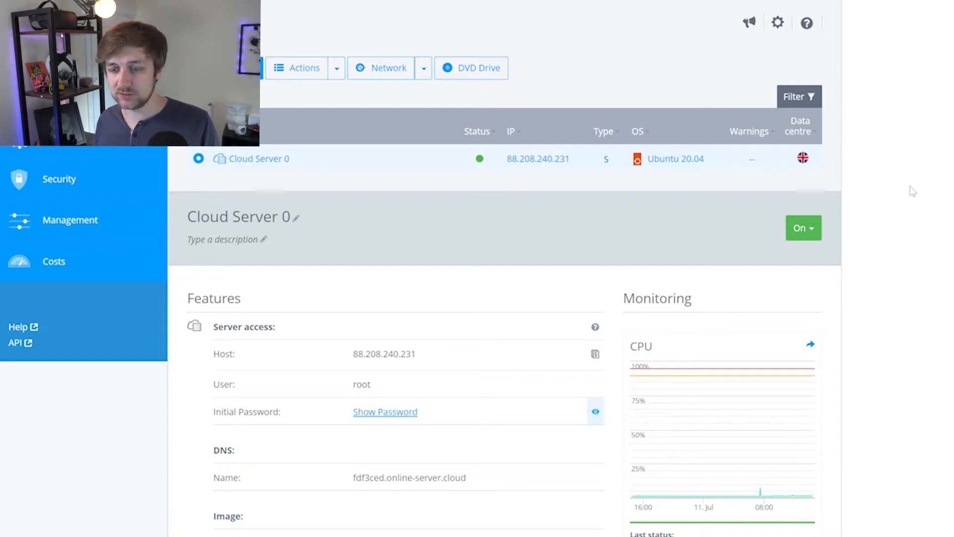
pyautogui.moveTo(900, 187)
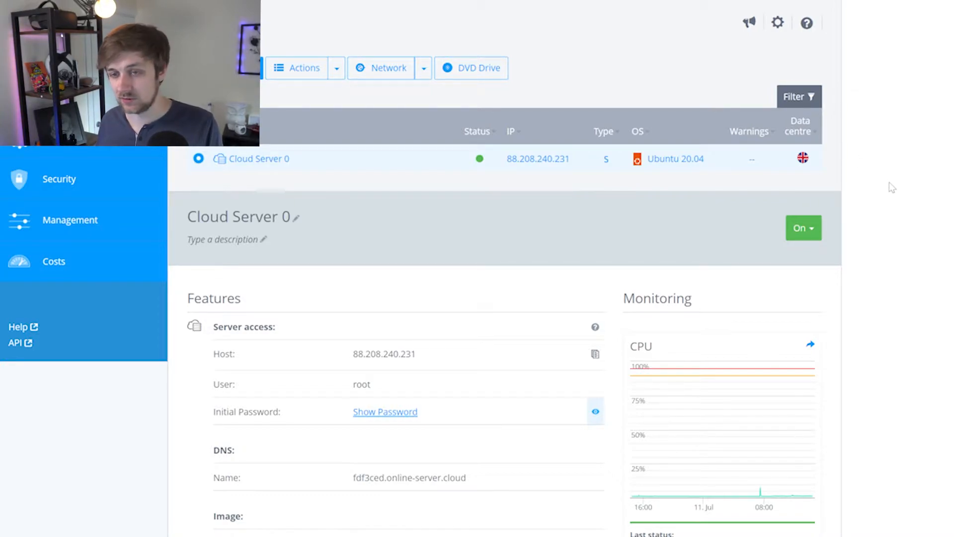
pyautogui.moveTo(472, 335)
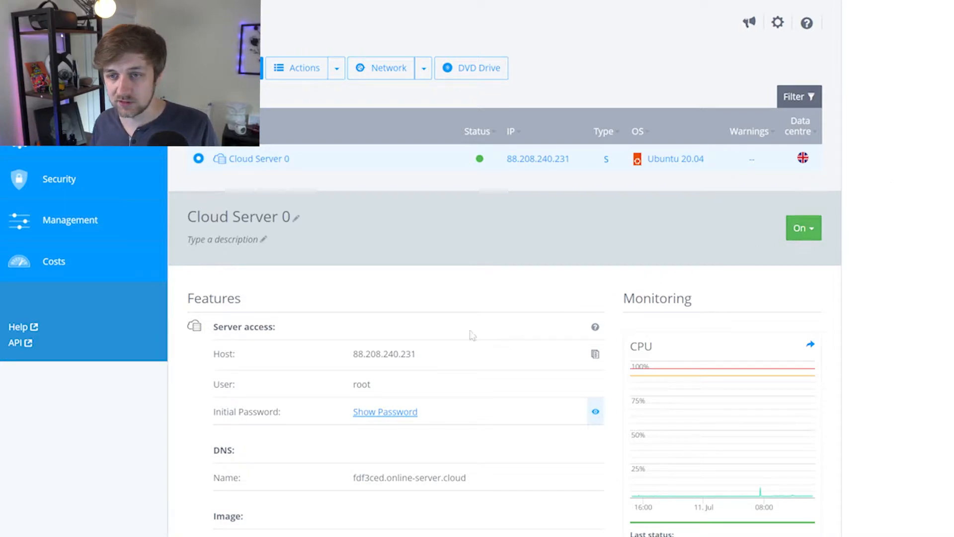
pyautogui.moveTo(439, 396)
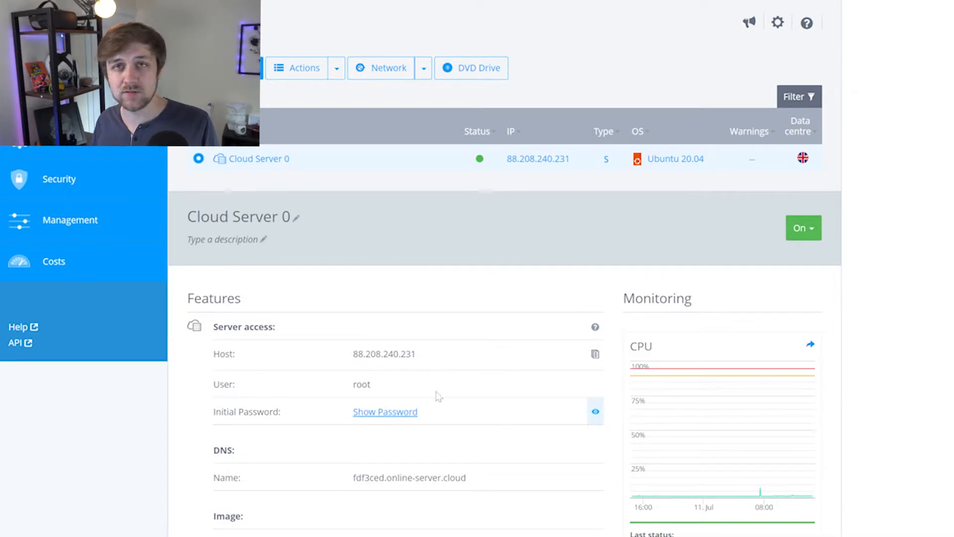
pyautogui.scroll(-3)
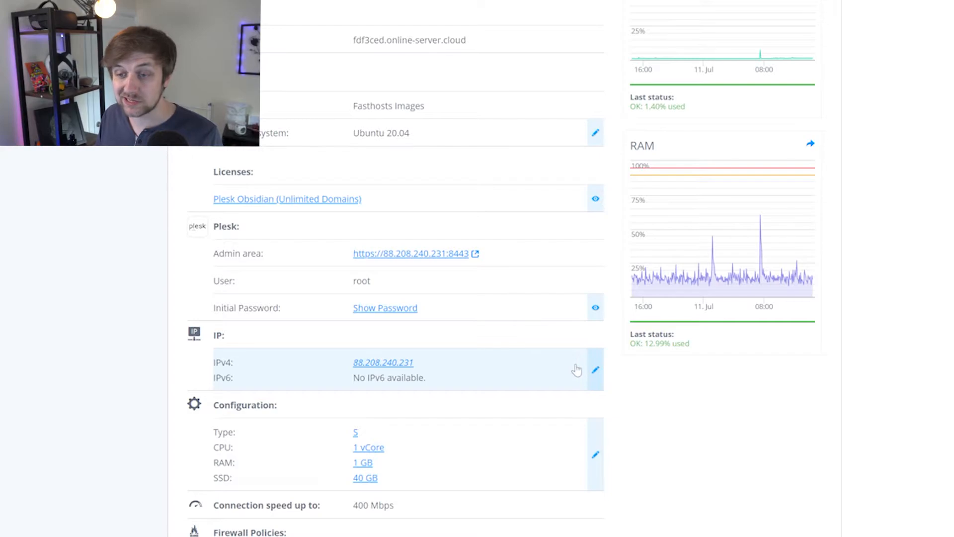
pyautogui.moveTo(538, 443)
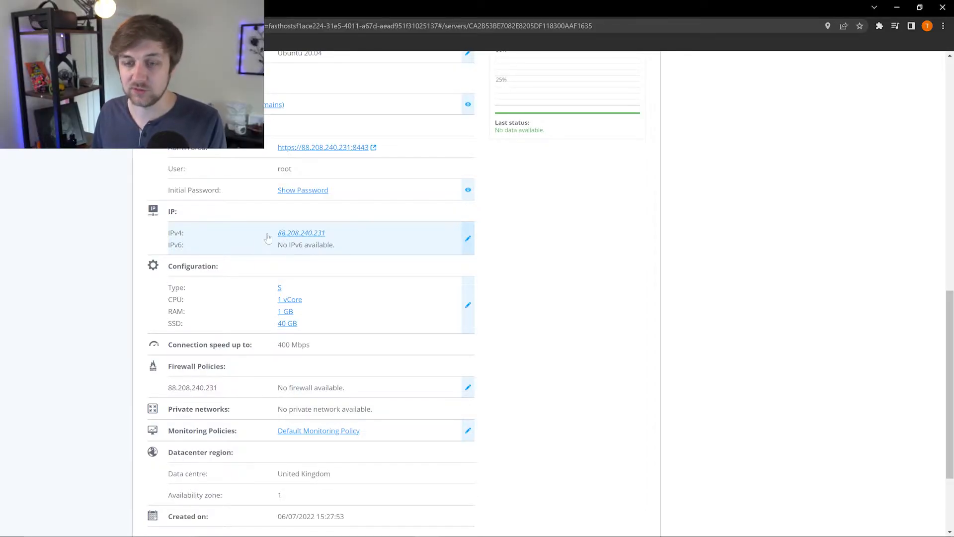
pyautogui.scroll(-3)
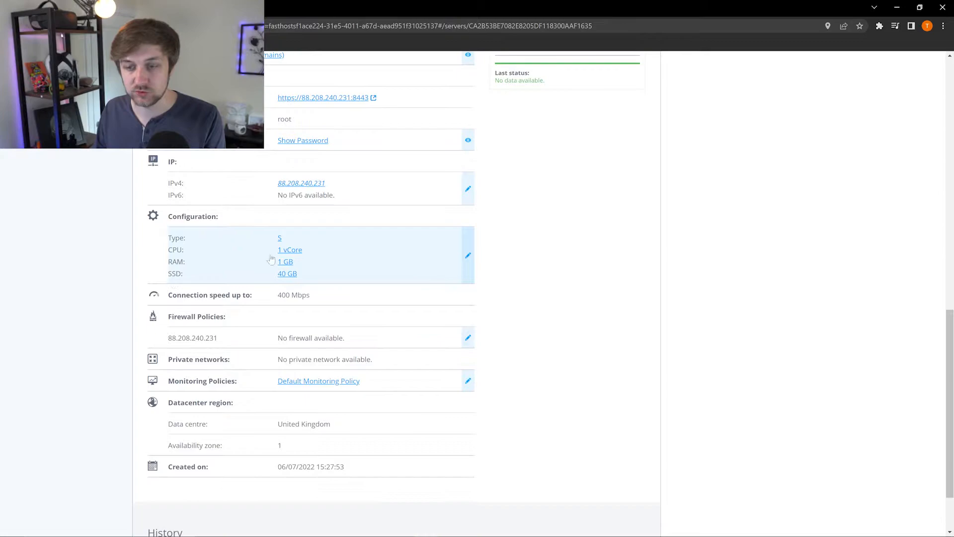
pyautogui.scroll(-3)
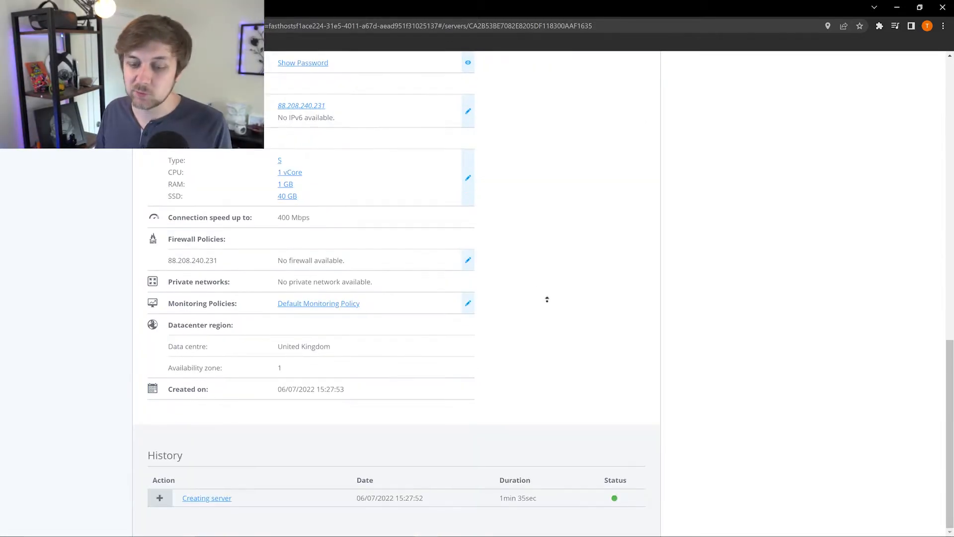
pyautogui.scroll(3)
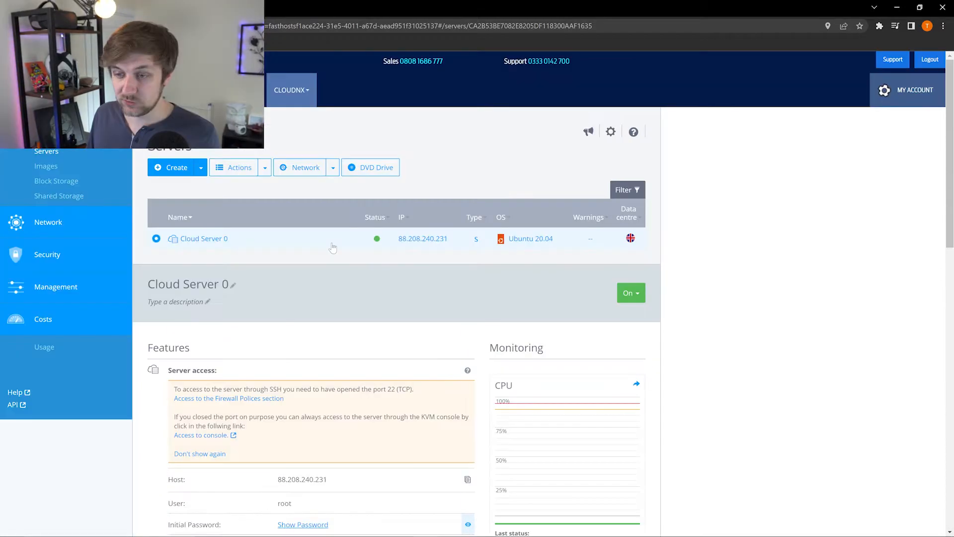
pyautogui.moveTo(377, 238)
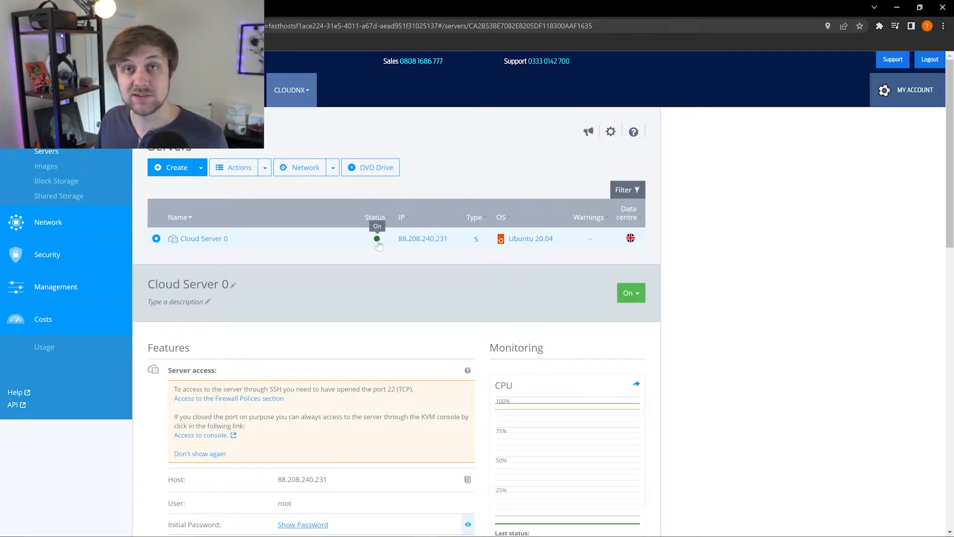
pyautogui.moveTo(341, 272)
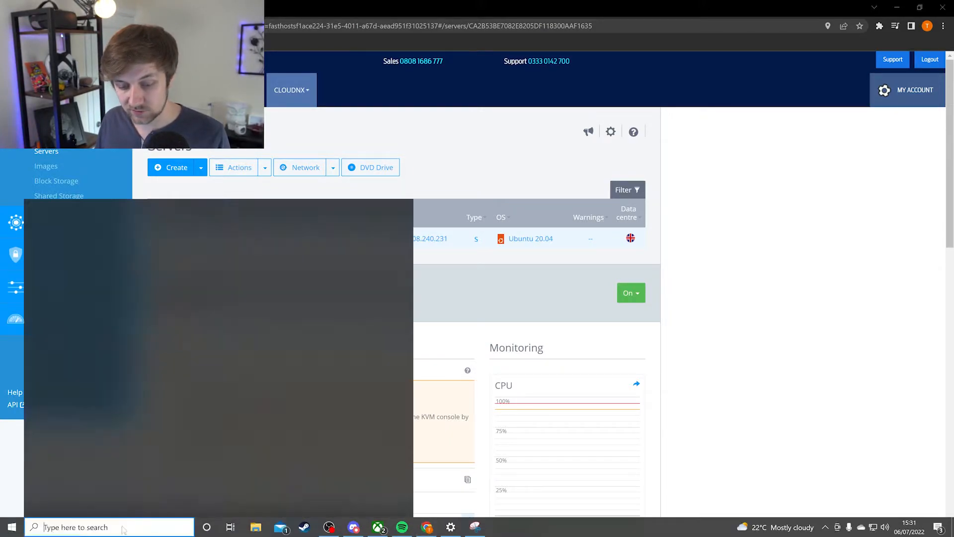
# - Launch PuTTY and connect to the server at 88.208.240.231
pyautogui.write('putty')
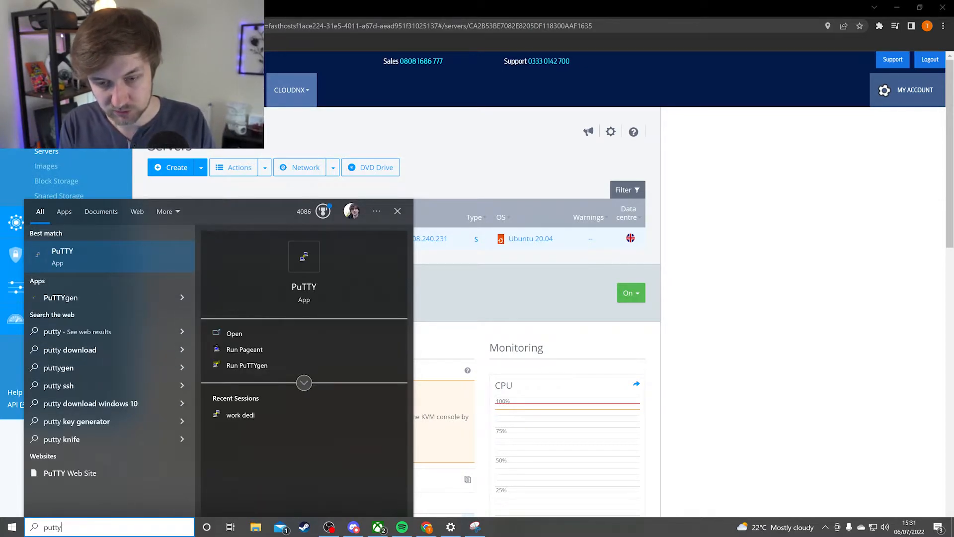
pyautogui.click(234, 333)
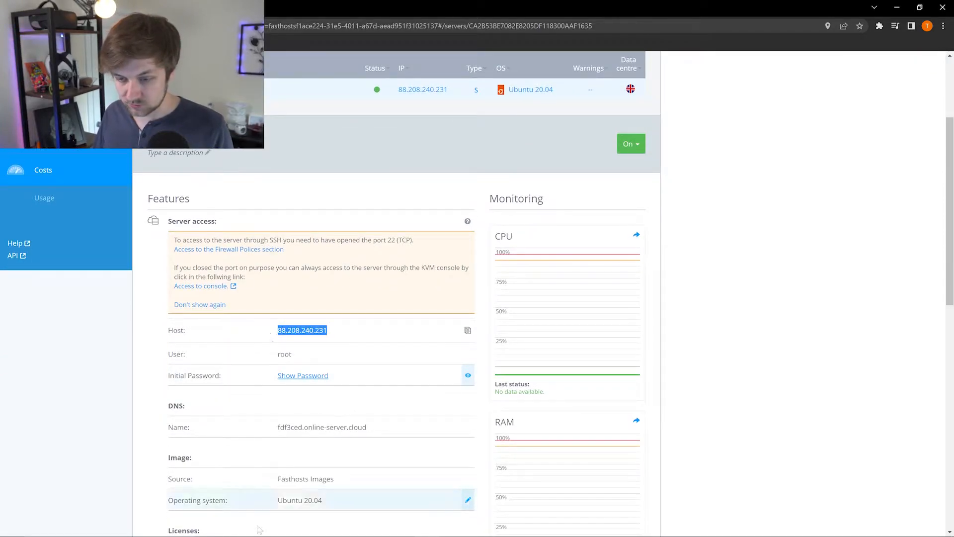
pyautogui.click(499, 527)
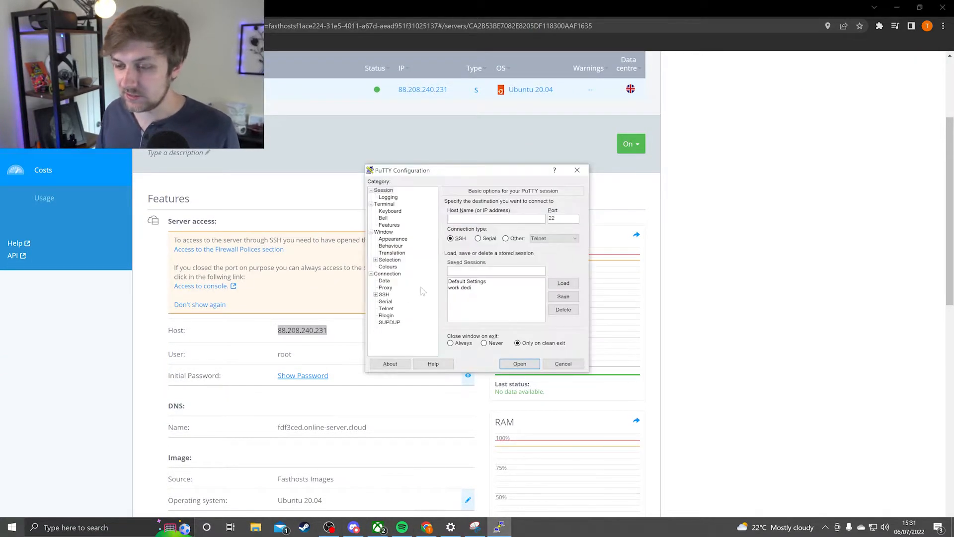
pyautogui.click(519, 363)
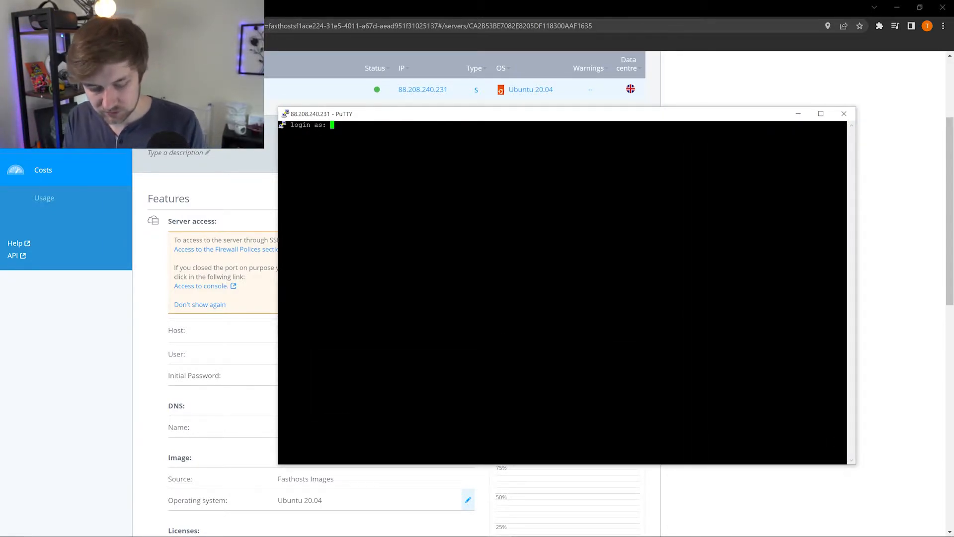
# - Log in as root with the initial password, then close the SSH session
pyautogui.write('root')
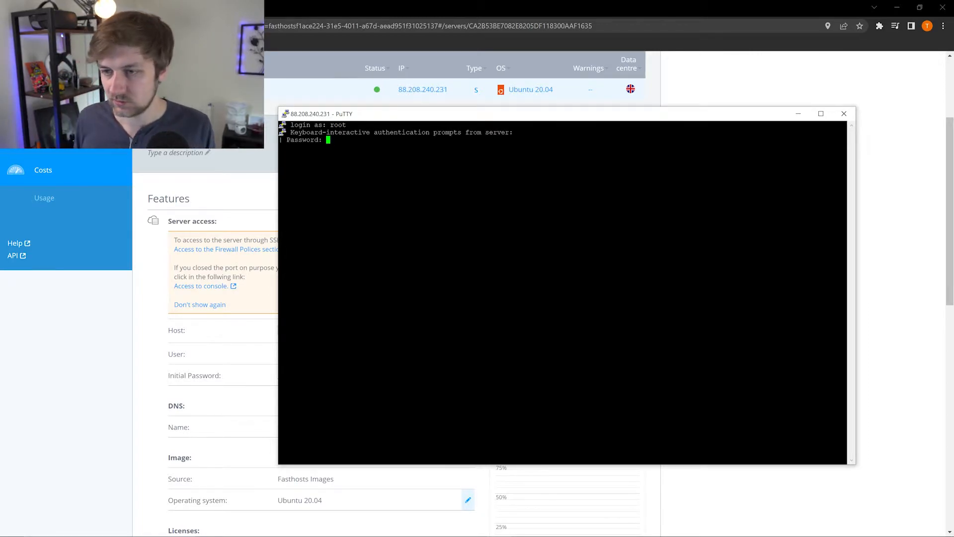
pyautogui.click(844, 114)
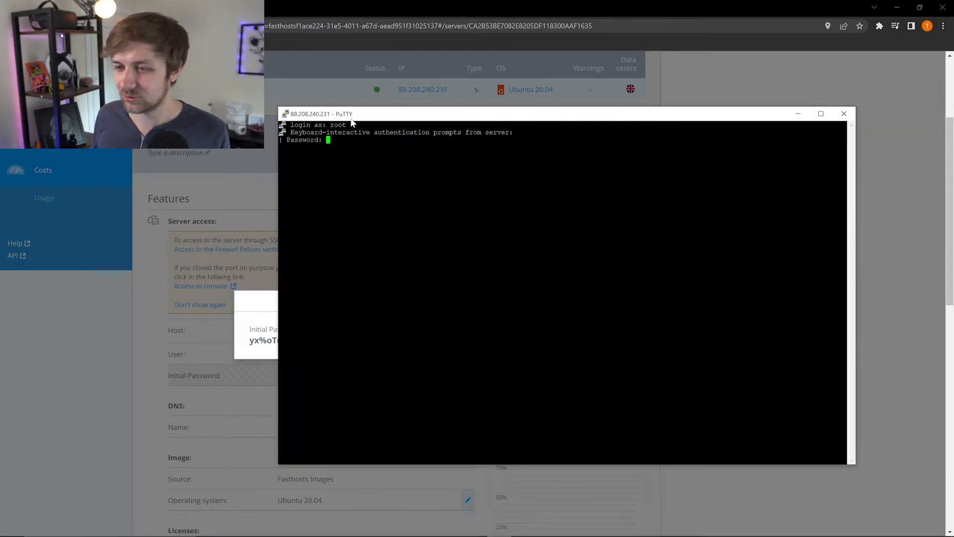
pyautogui.press('Return')
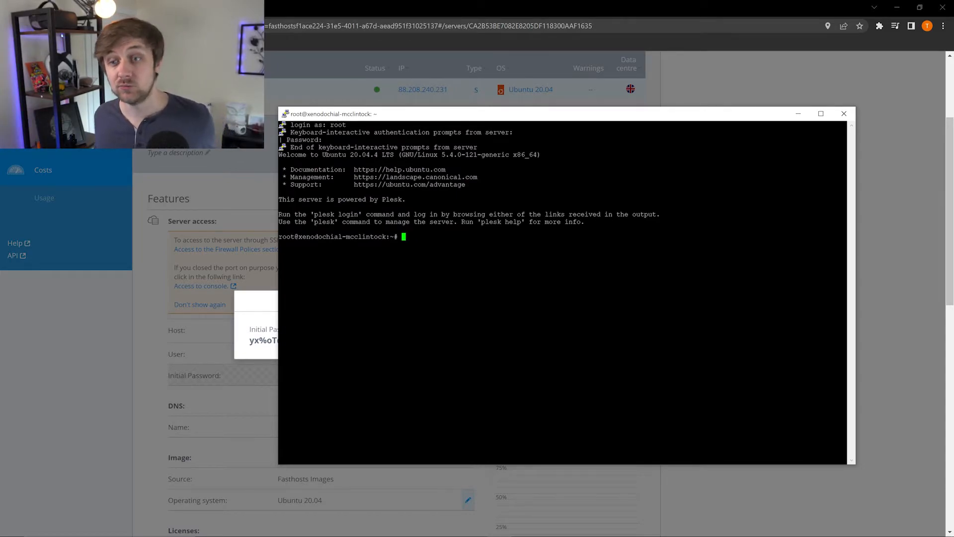
pyautogui.click(843, 113)
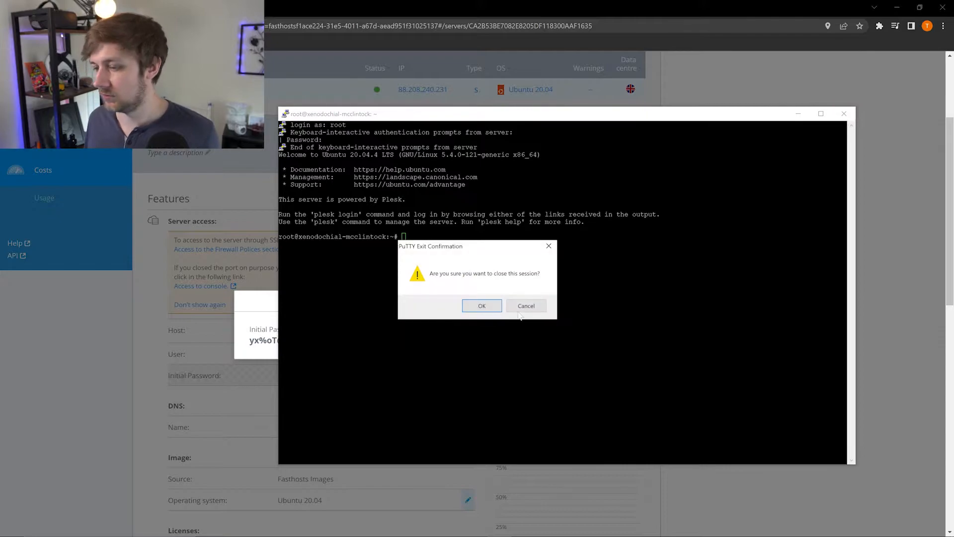
pyautogui.click(482, 305)
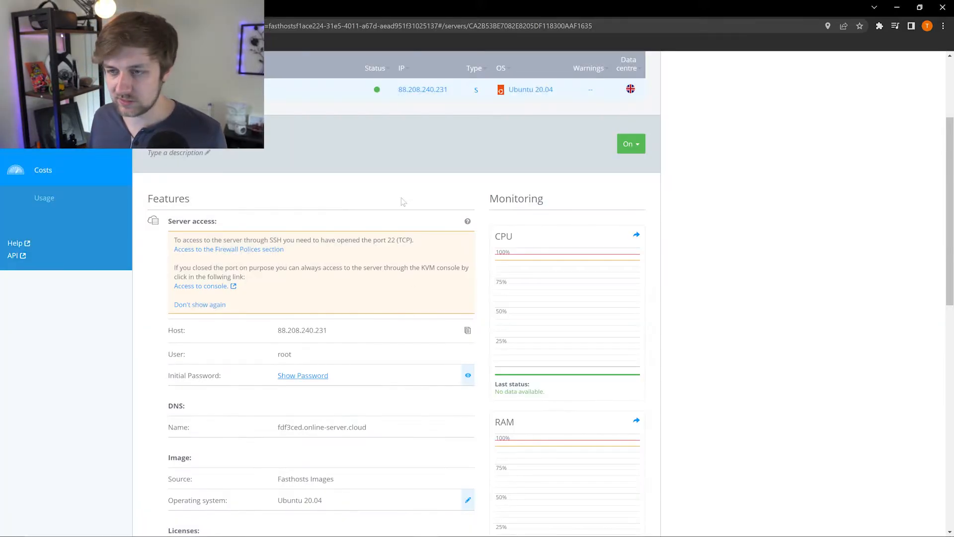
# - Show the Actions menu for Cloud Server 0 with restart, snapshot and reinstall options
pyautogui.scroll(3)
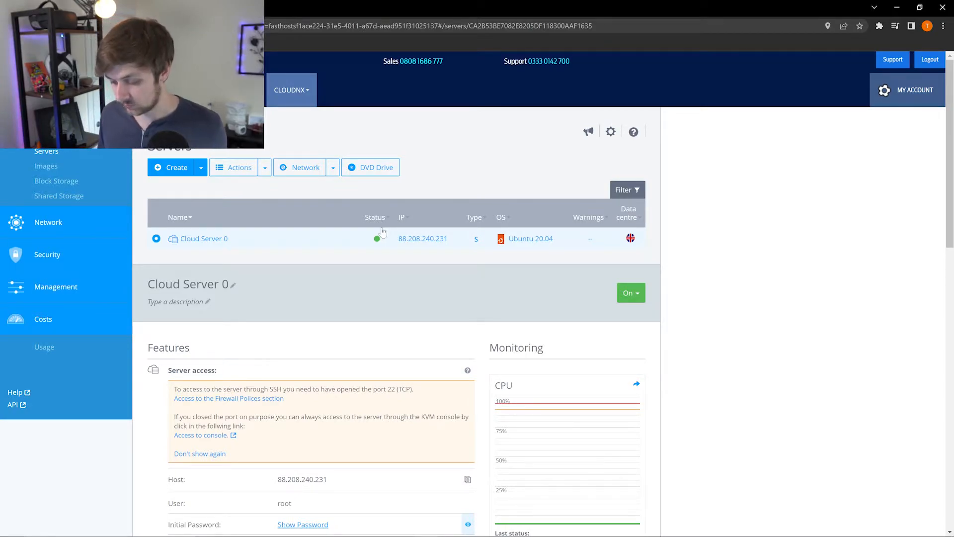
pyautogui.moveTo(323, 189)
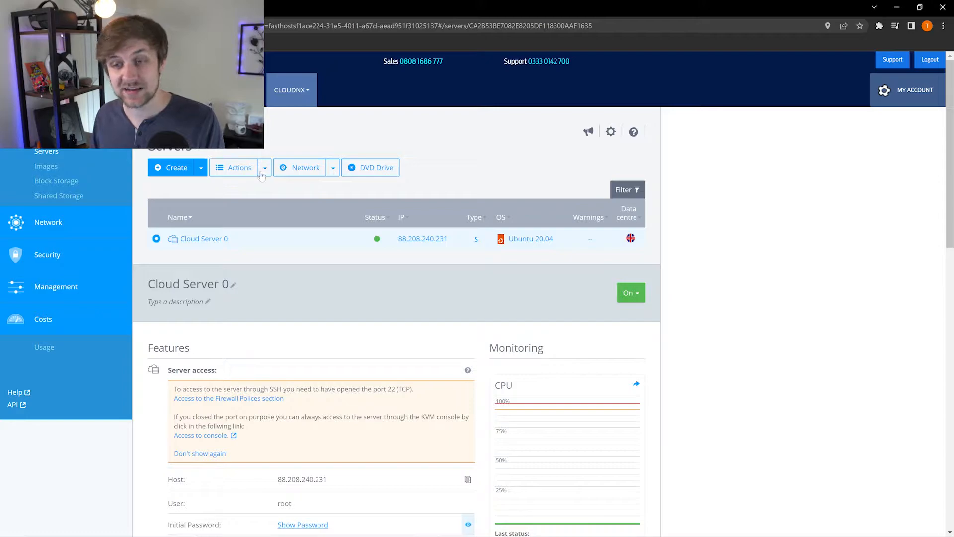
pyautogui.moveTo(298, 241)
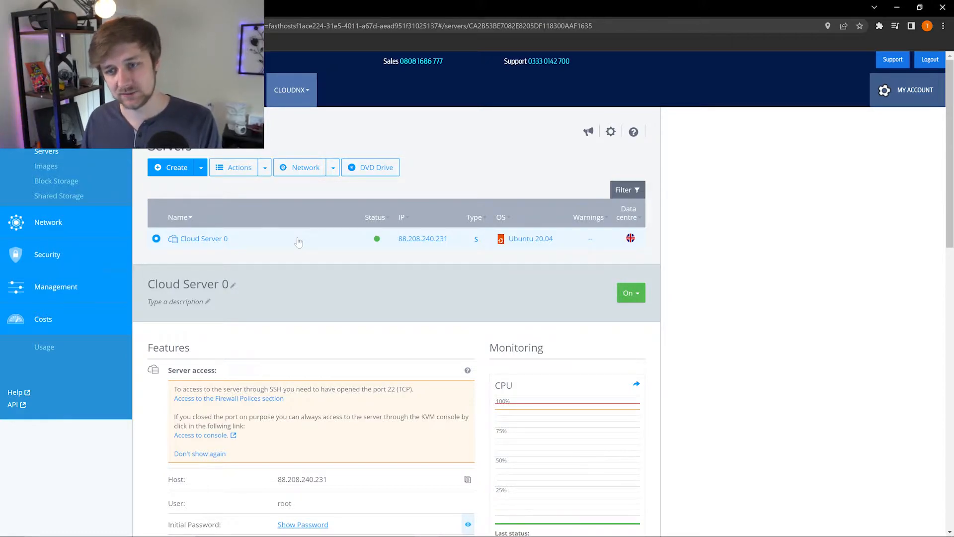
pyautogui.click(265, 168)
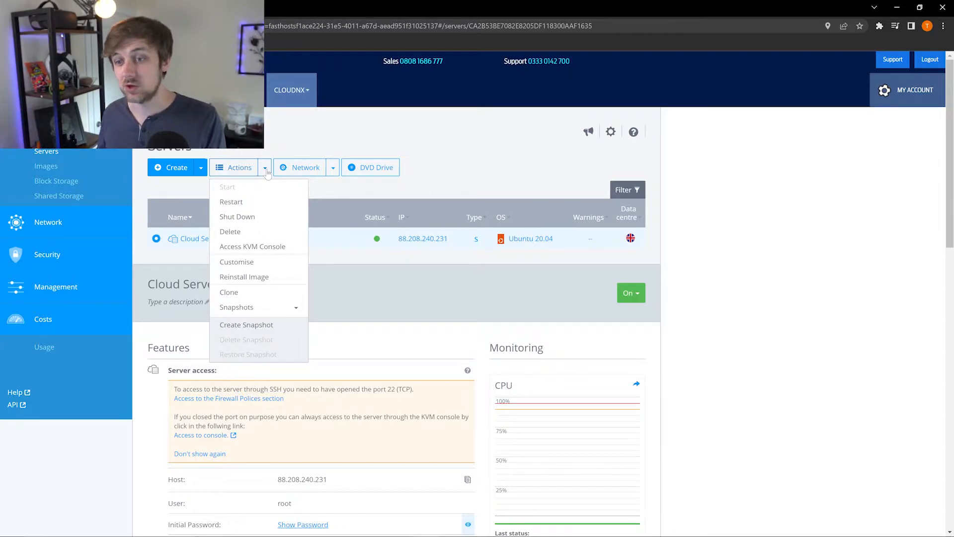
pyautogui.moveTo(254, 204)
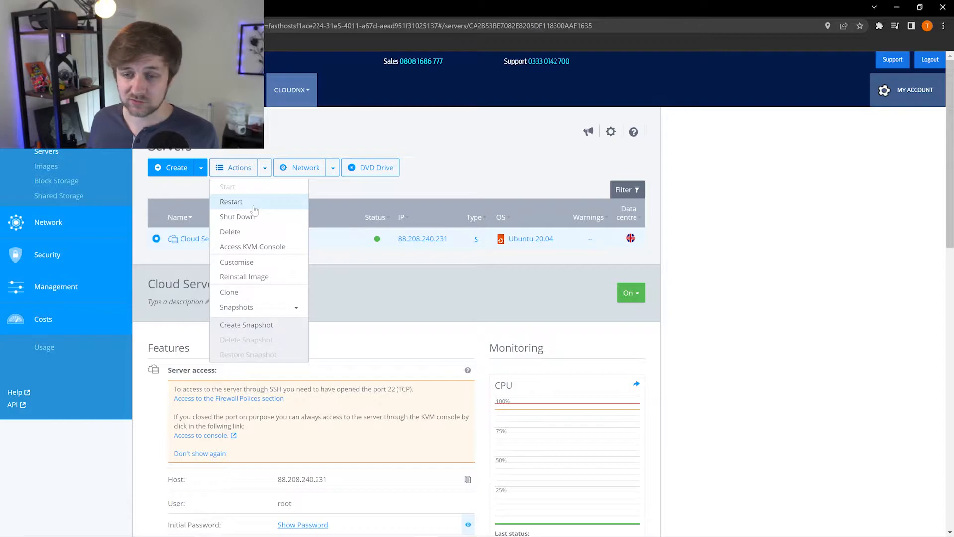
pyautogui.moveTo(253, 247)
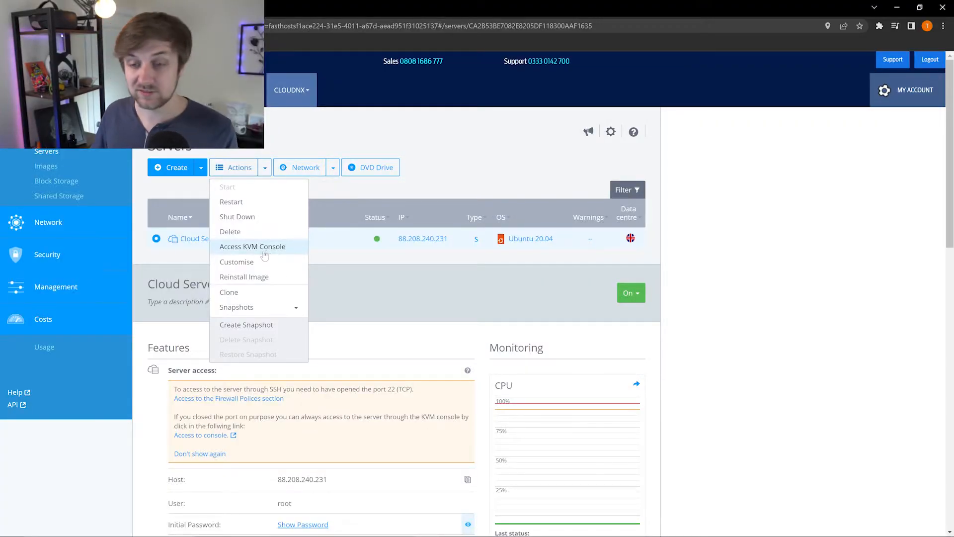
pyautogui.click(252, 246)
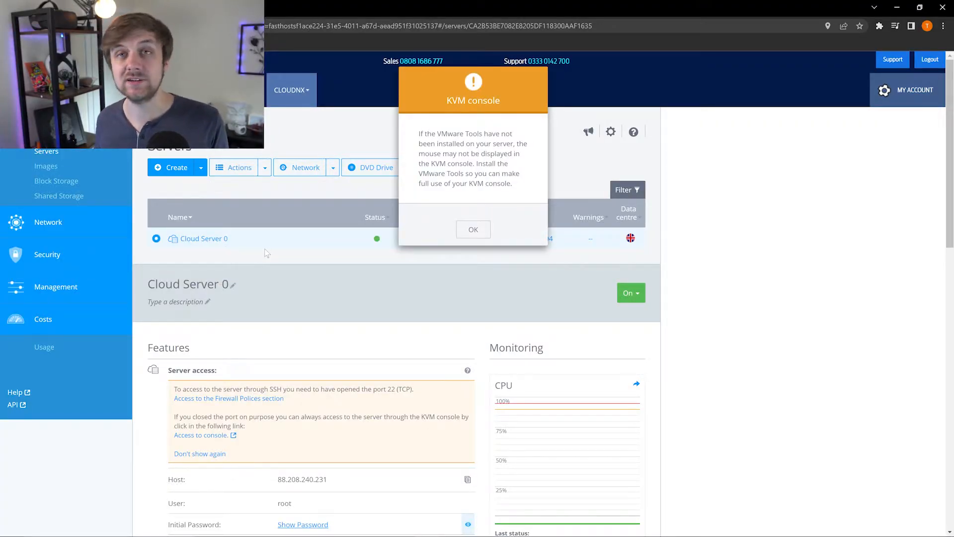
pyautogui.click(473, 230)
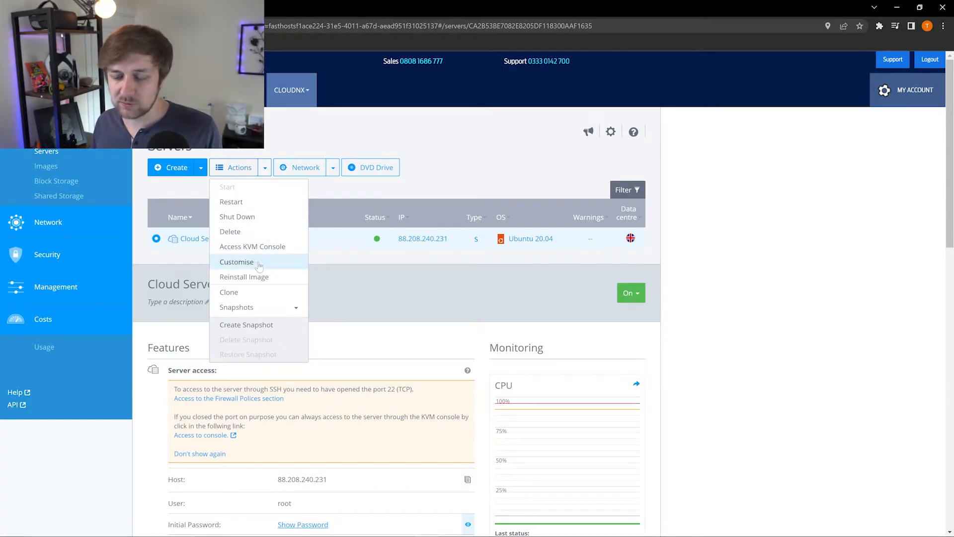
pyautogui.click(237, 262)
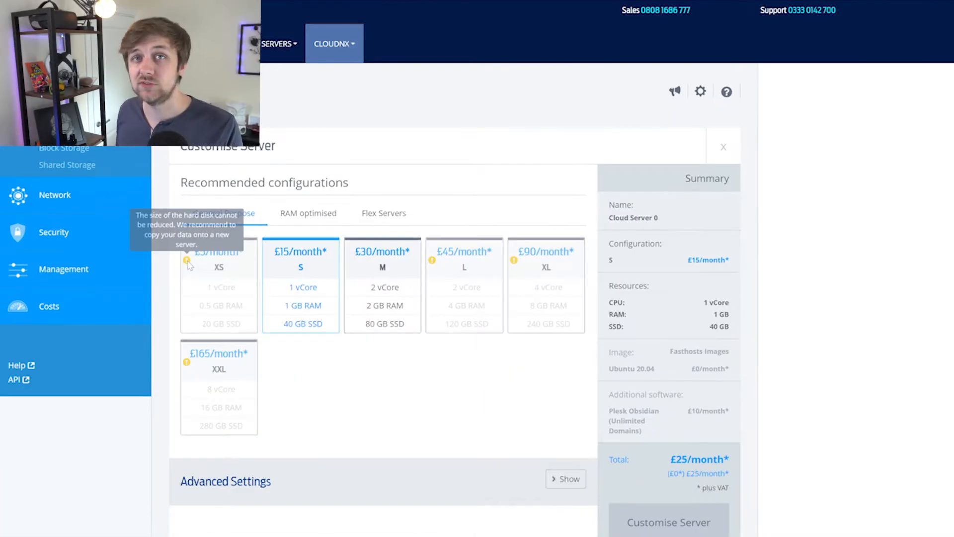
pyautogui.moveTo(435, 273)
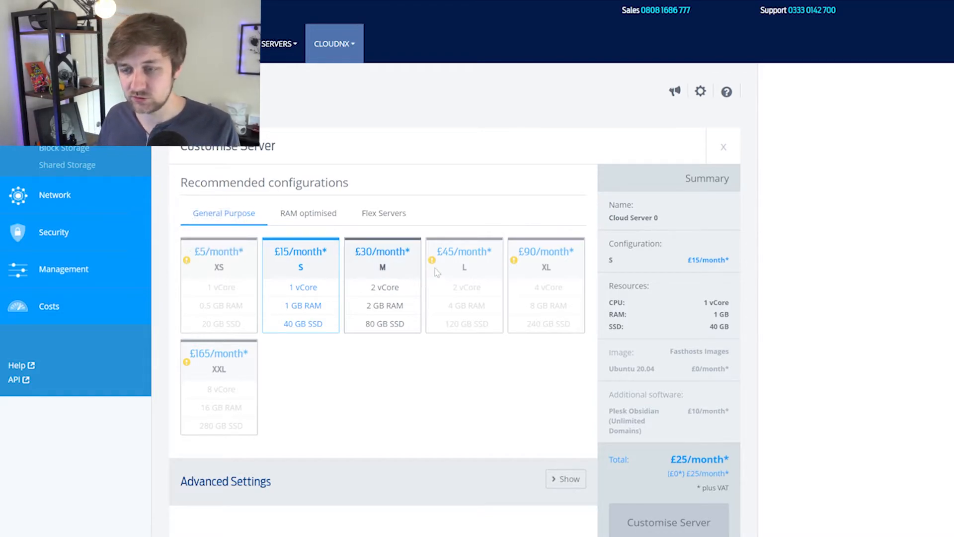
pyautogui.moveTo(432, 260)
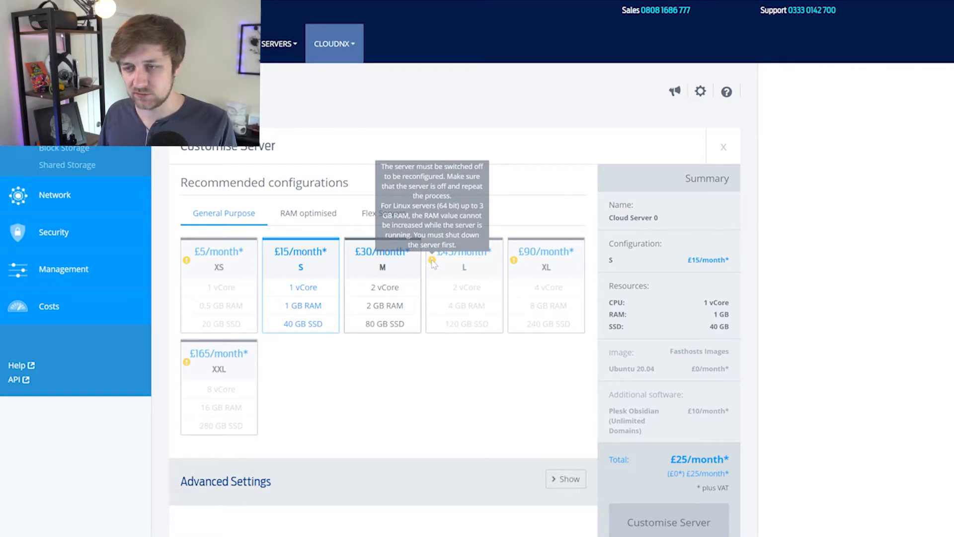
pyautogui.click(384, 213)
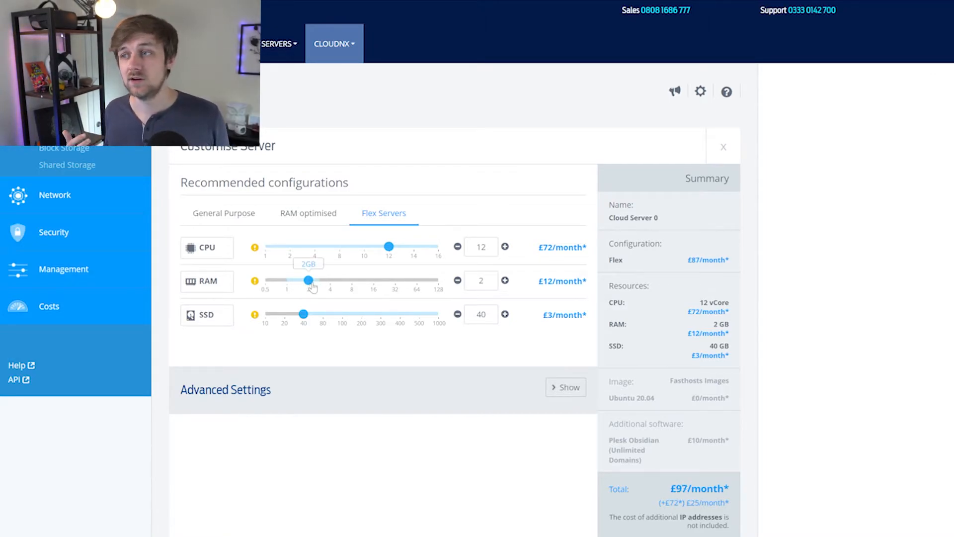
pyautogui.moveTo(361, 317)
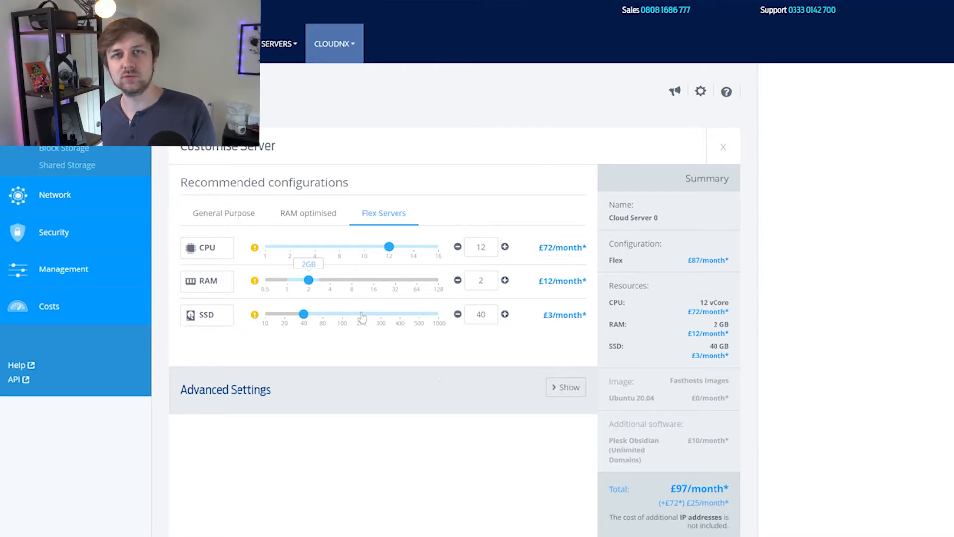
pyautogui.moveTo(357, 315)
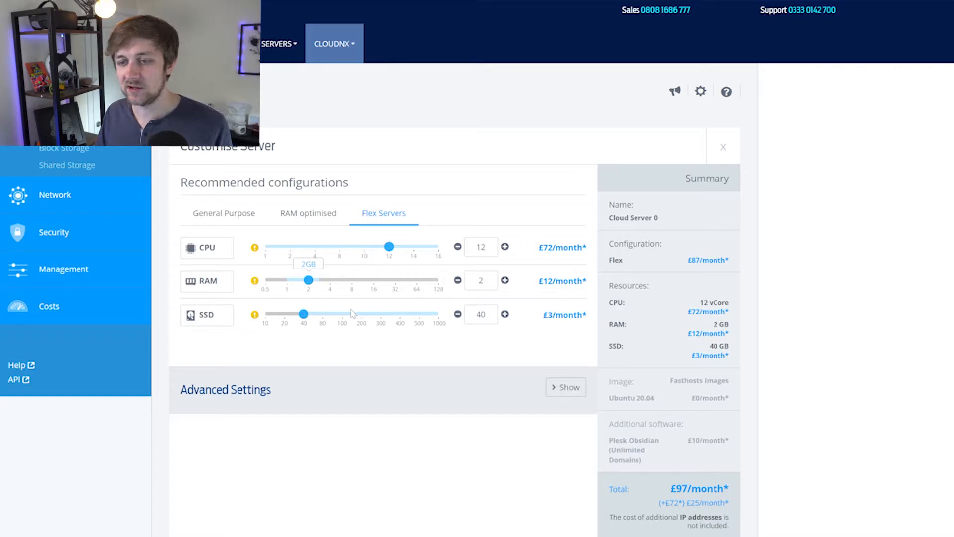
pyautogui.moveTo(445, 447)
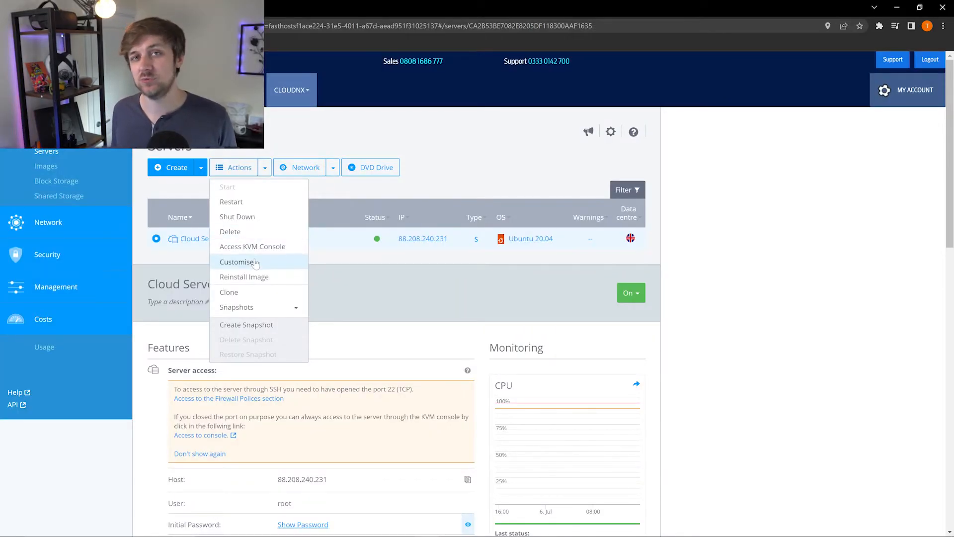
pyautogui.moveTo(255, 280)
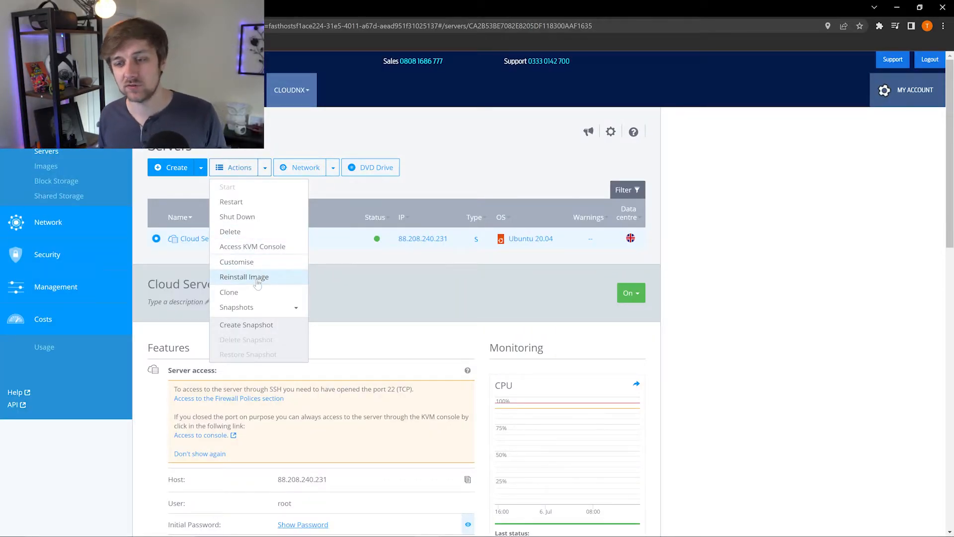
# - Browse Reinstall Image options for Cloud Server 0: Windows Server, CentOS versions, Photon OS 3.0
pyautogui.click(243, 277)
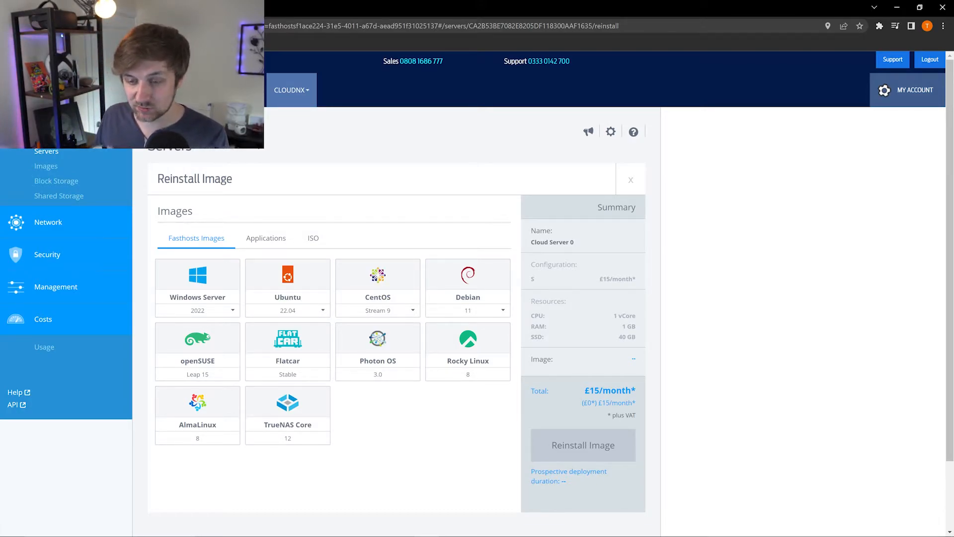
pyautogui.click(197, 286)
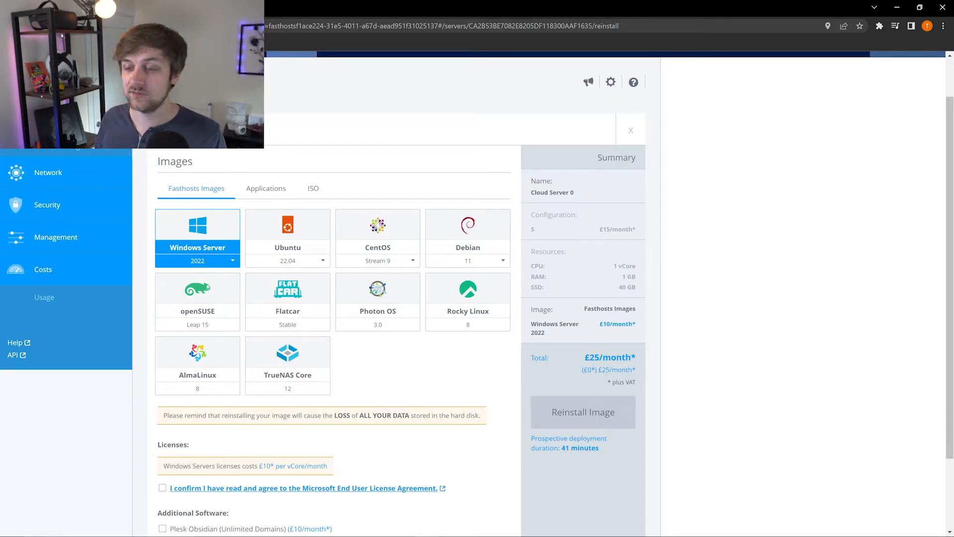
pyautogui.click(377, 237)
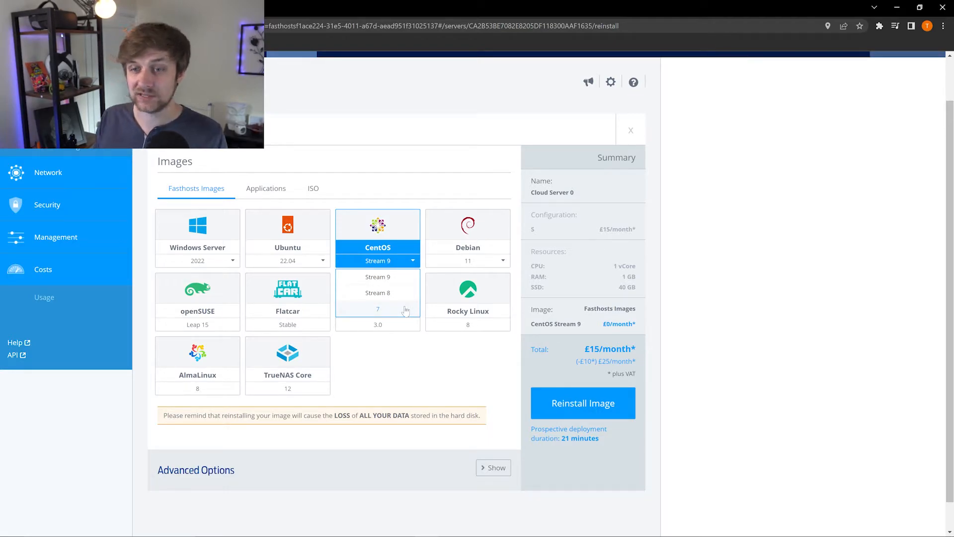
pyautogui.click(377, 308)
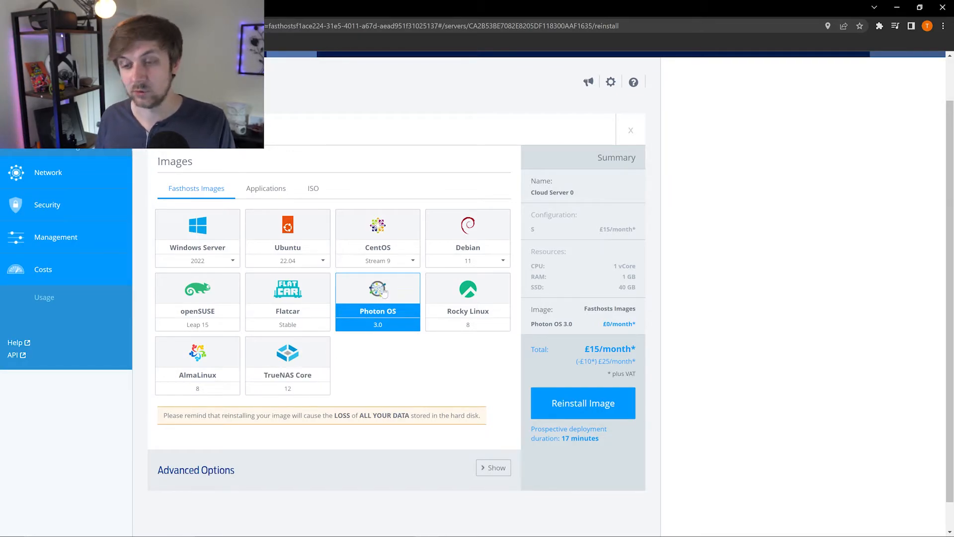
pyautogui.scroll(-3)
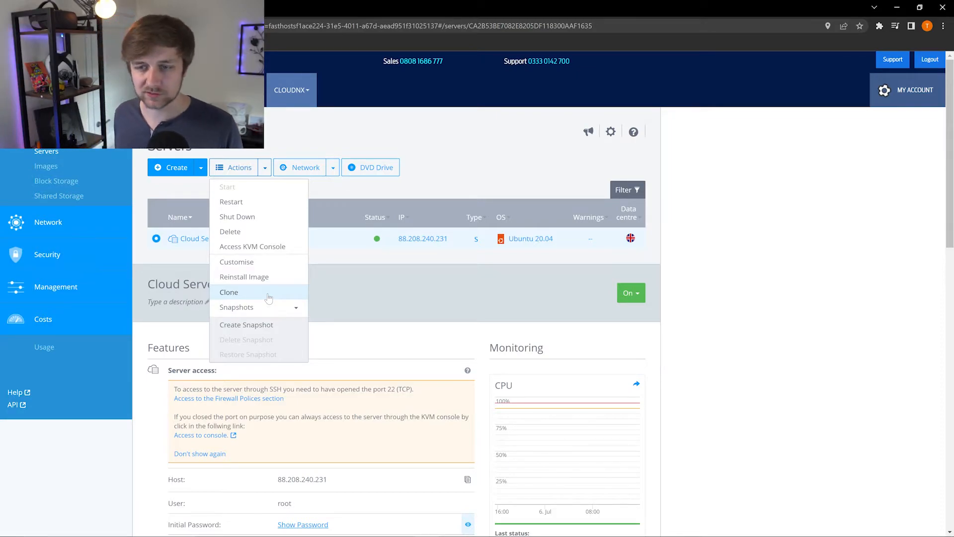
pyautogui.moveTo(262, 172)
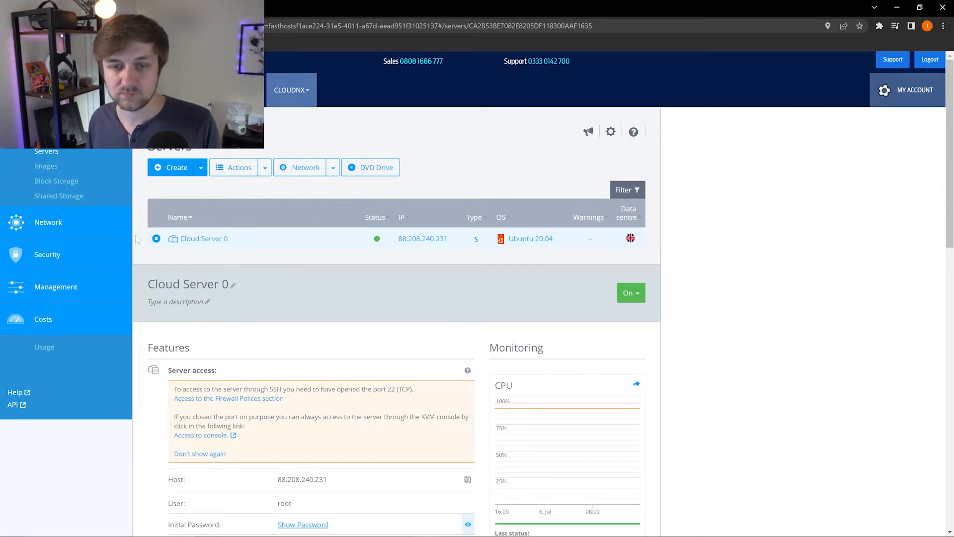
pyautogui.moveTo(119, 220)
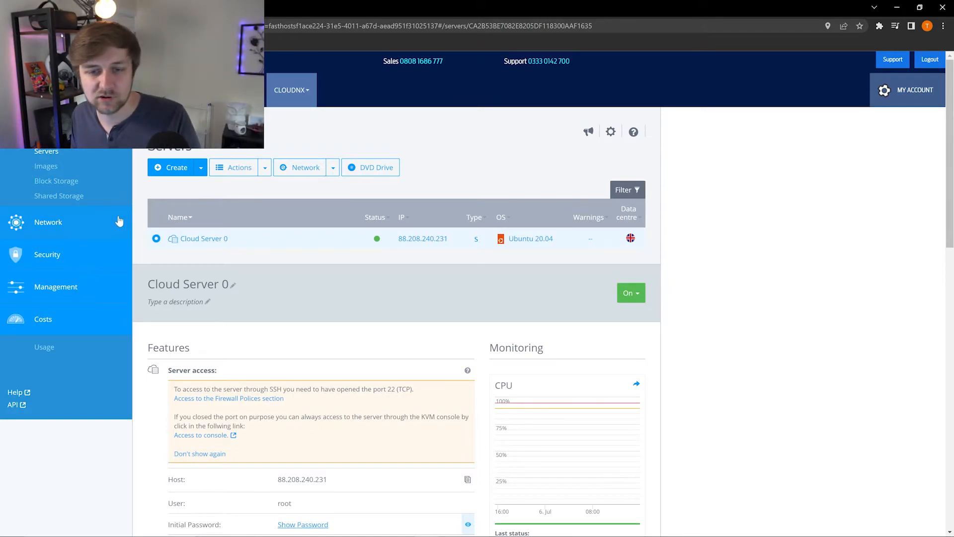
# - Navigate via Network to Firewall Policies showing the Linux + Plesk policy
pyautogui.click(48, 222)
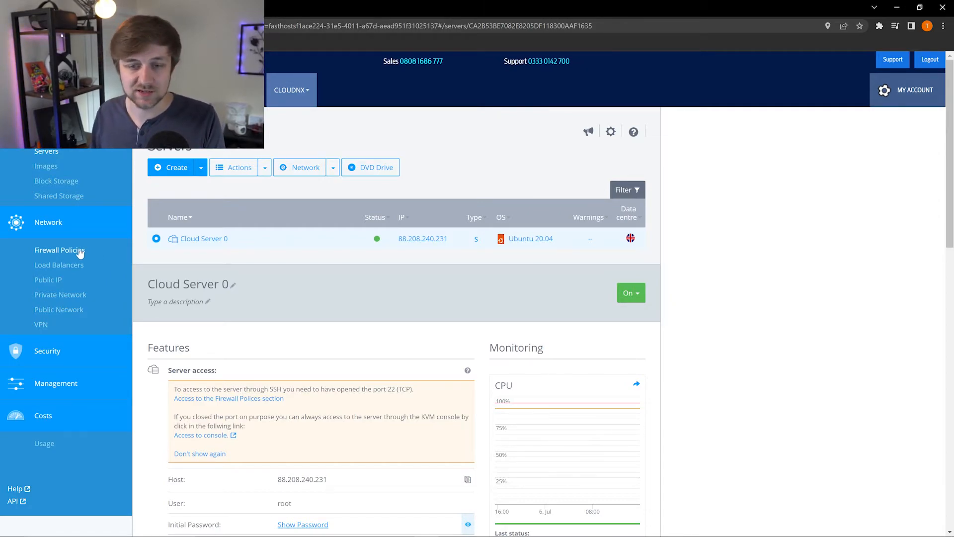
pyautogui.click(59, 249)
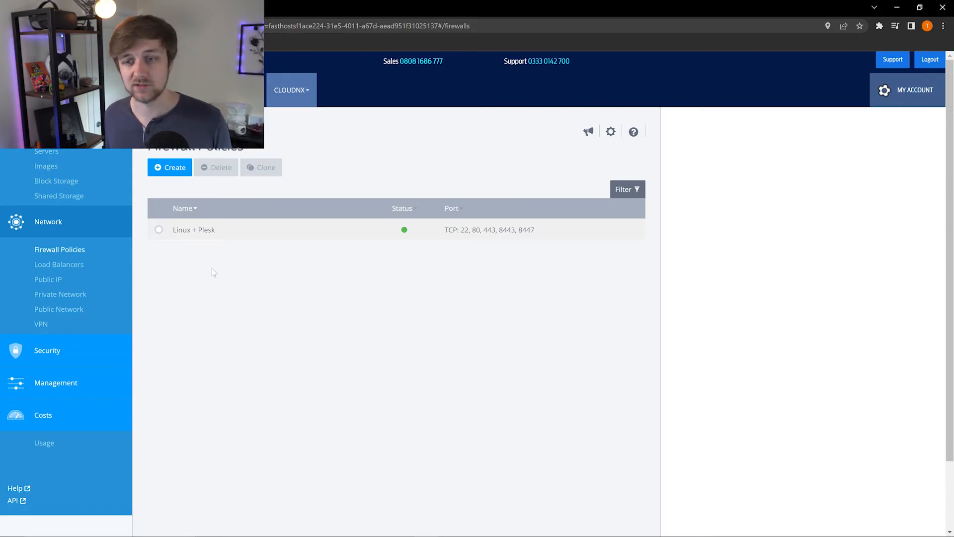
# - Go back to the Servers list via the left sidebar, where Cloud Server 0 runs Ubuntu 20.04
pyautogui.click(51, 151)
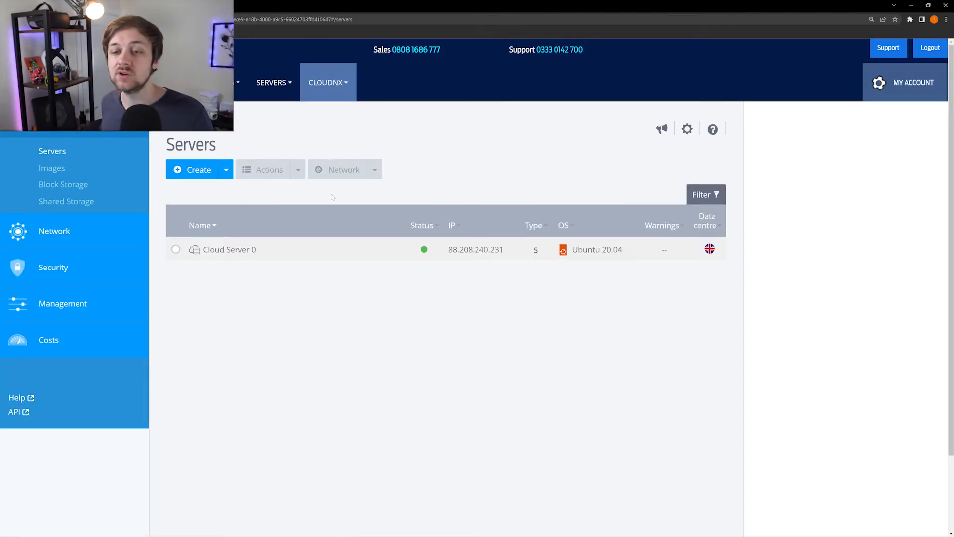
pyautogui.moveTo(206, 190)
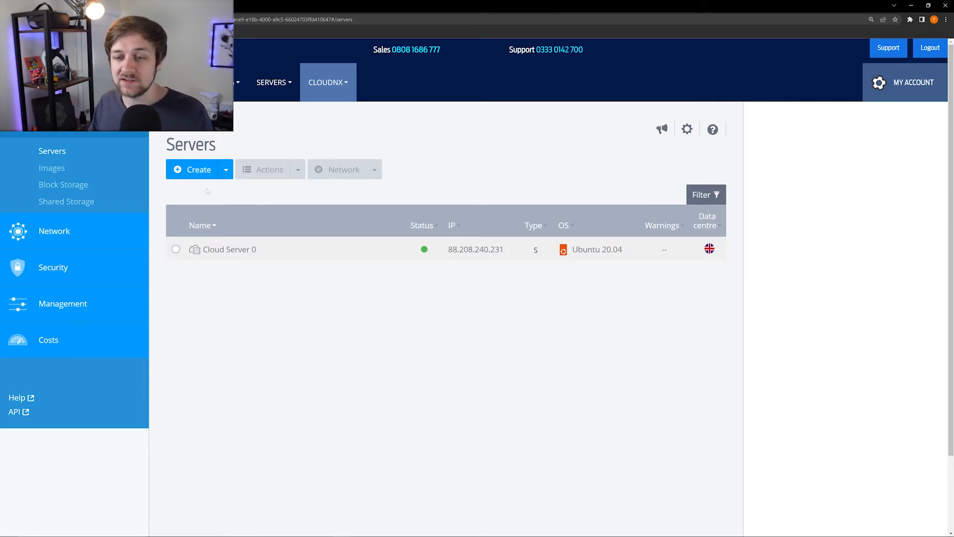
pyautogui.click(225, 169)
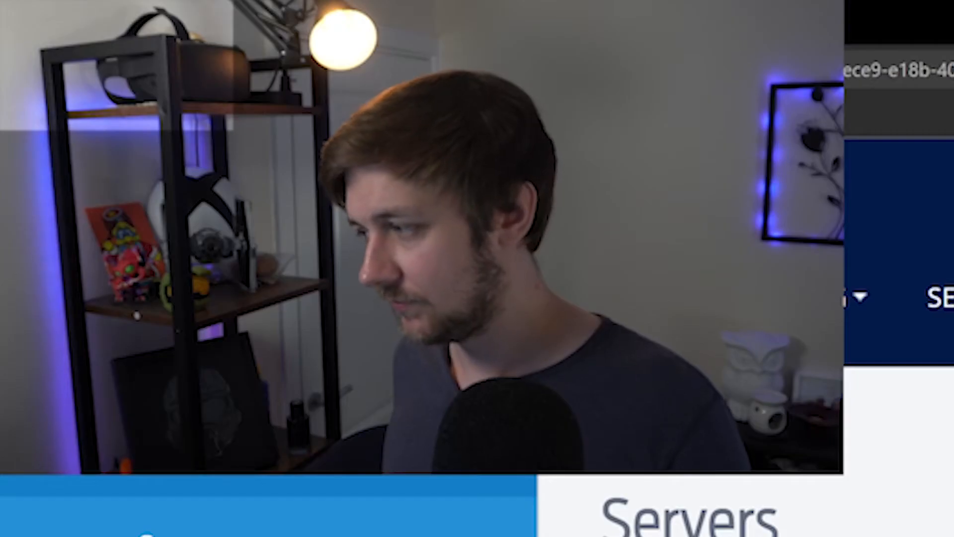
pyautogui.click(226, 169)
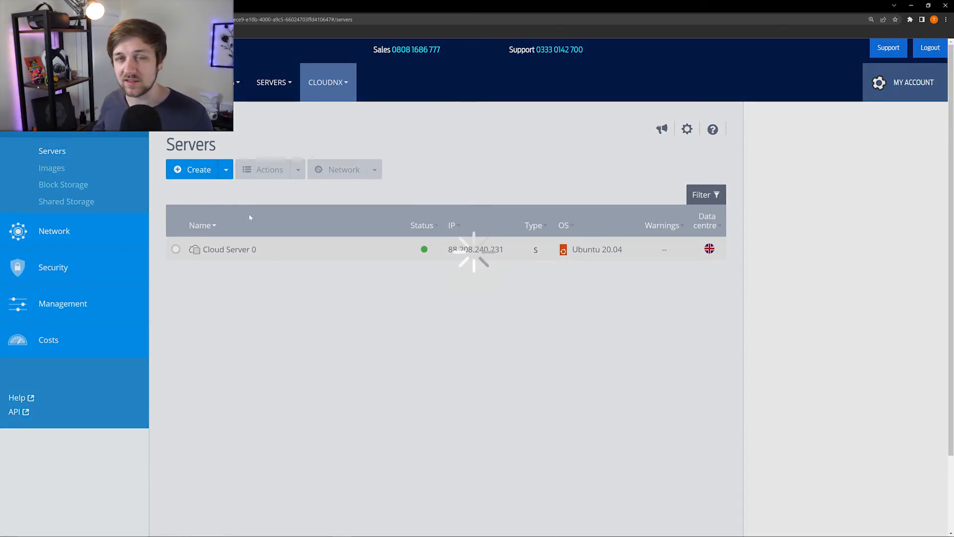
# - Begin a new Bare Metal Server and name it 'Test server 2'
pyautogui.click(226, 169)
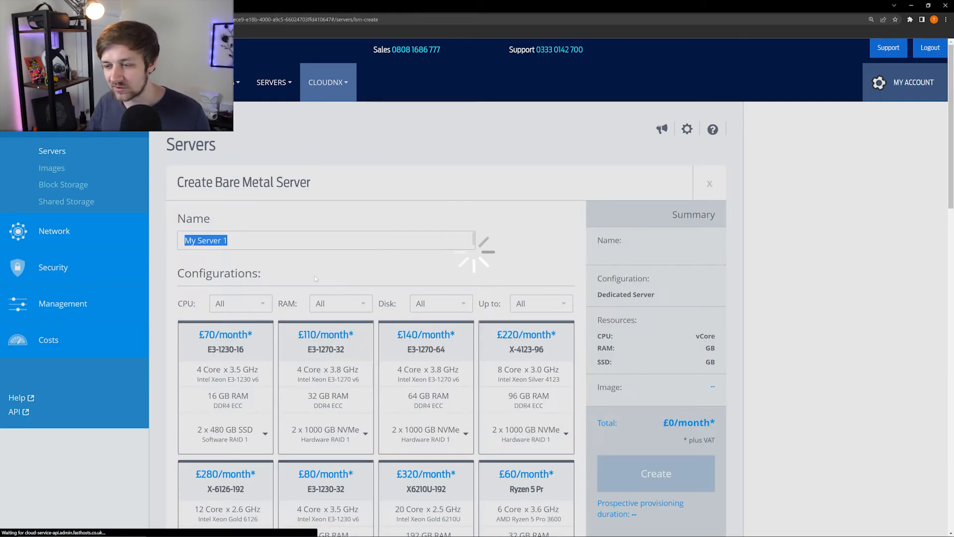
pyautogui.scroll(-3)
pyautogui.write('|')
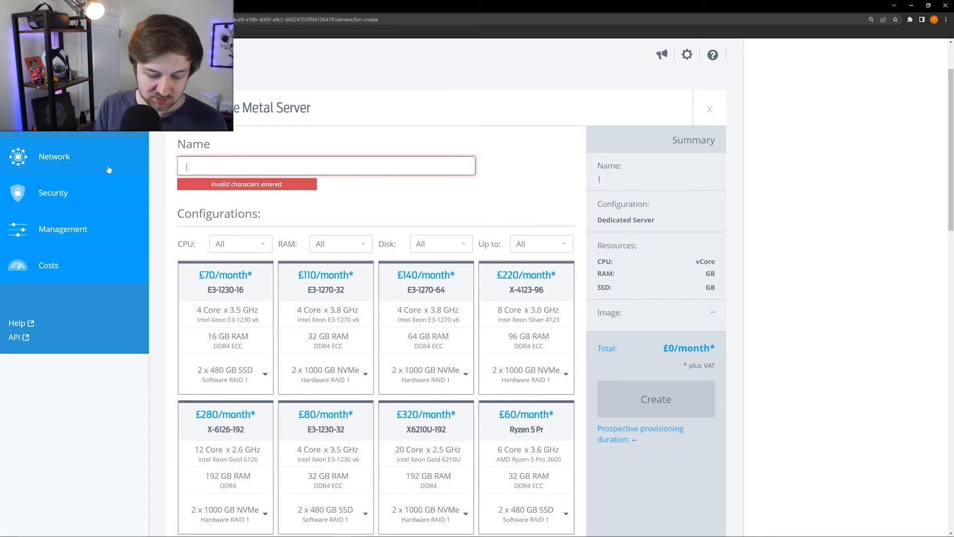
pyautogui.write('Test server')
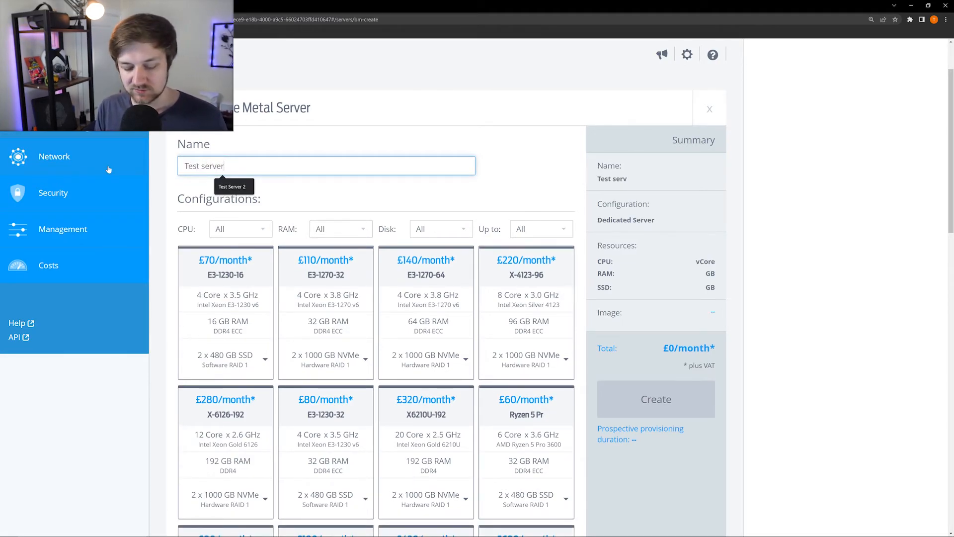
pyautogui.write('2')
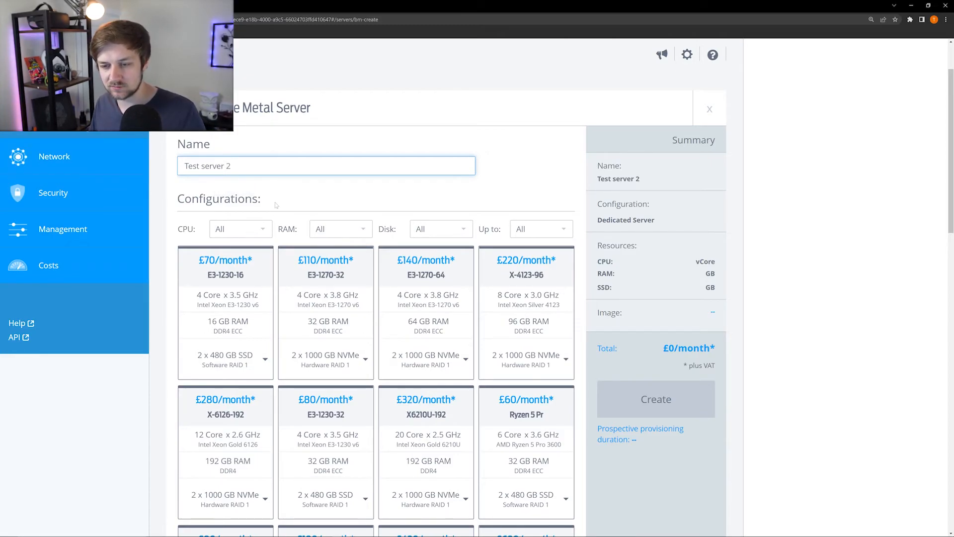
pyautogui.scroll(-3)
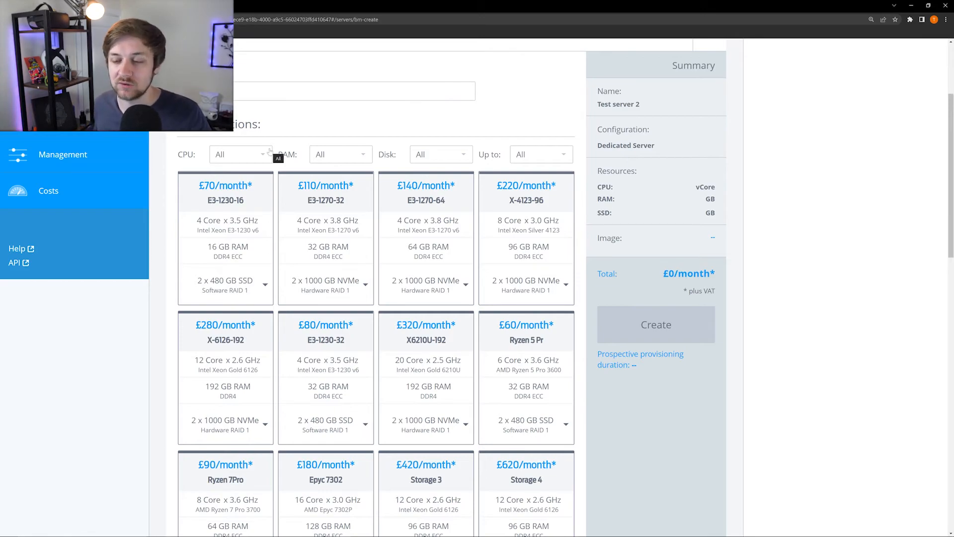
# - Select the £110/month E3-1270-32 configuration and view its disk options
pyautogui.click(426, 192)
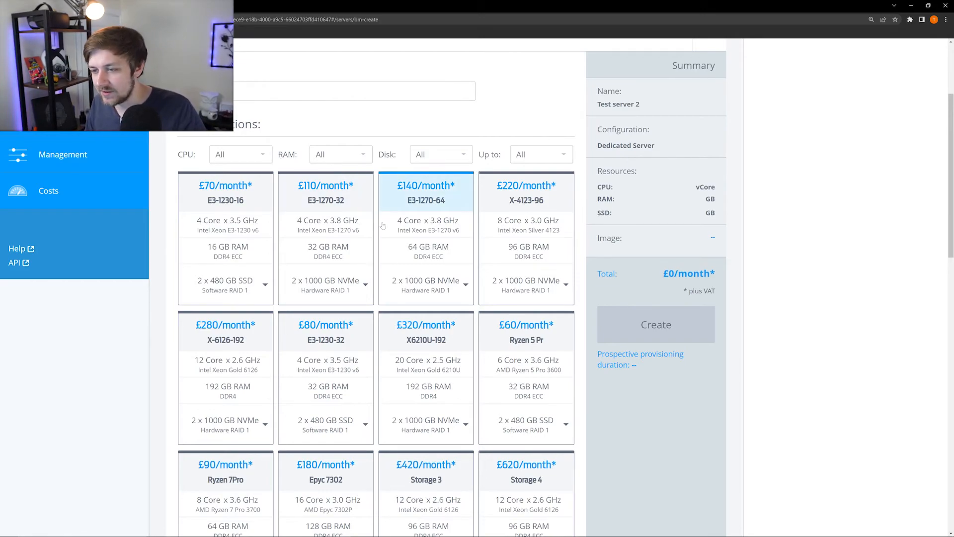
pyautogui.click(326, 238)
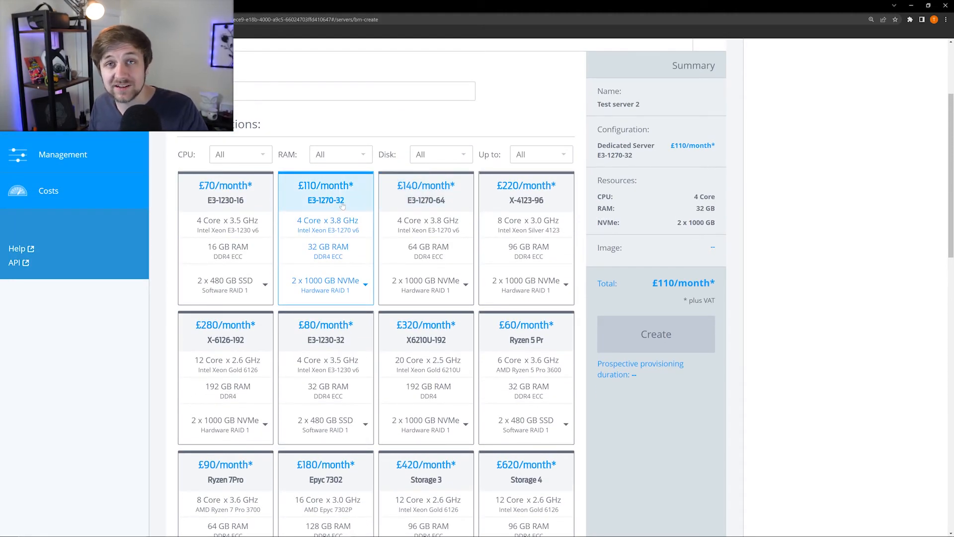
pyautogui.moveTo(367, 290)
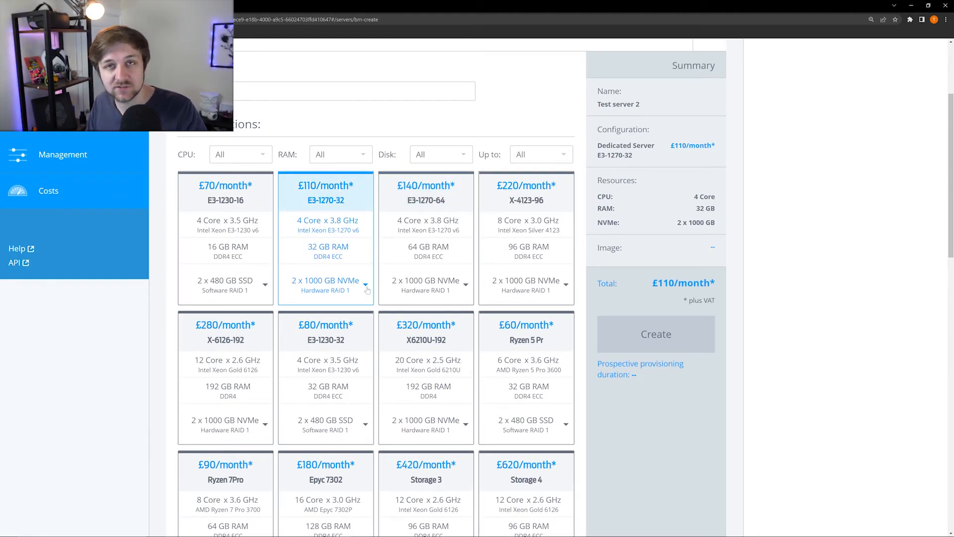
pyautogui.click(366, 283)
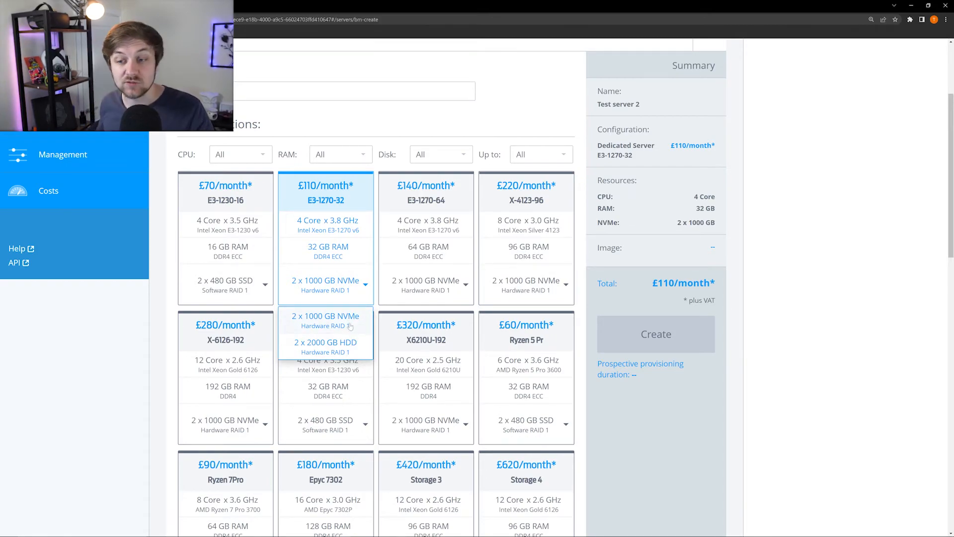
# - Browse the images, peek at Windows Server versions, then choose Ubuntu 20.04
pyautogui.scroll(-3)
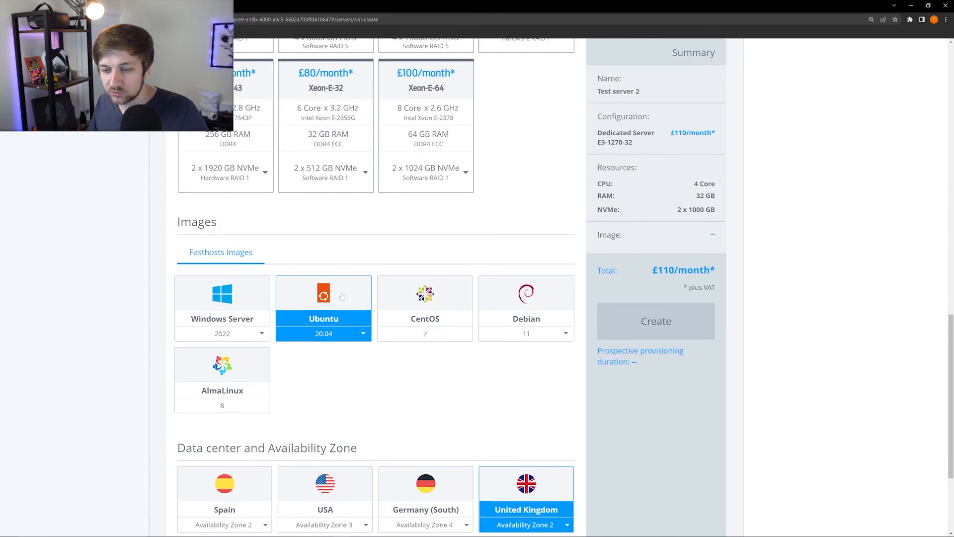
pyautogui.scroll(-3)
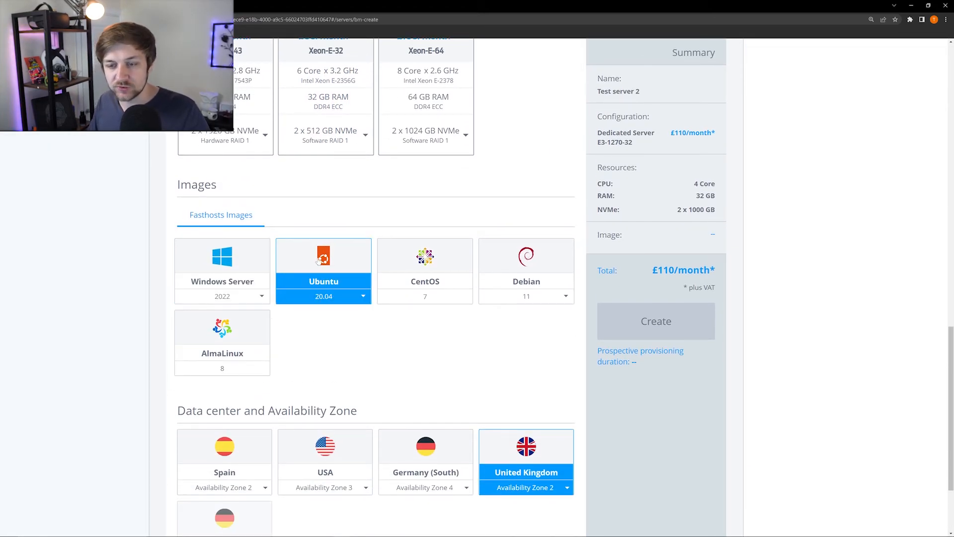
pyautogui.click(323, 271)
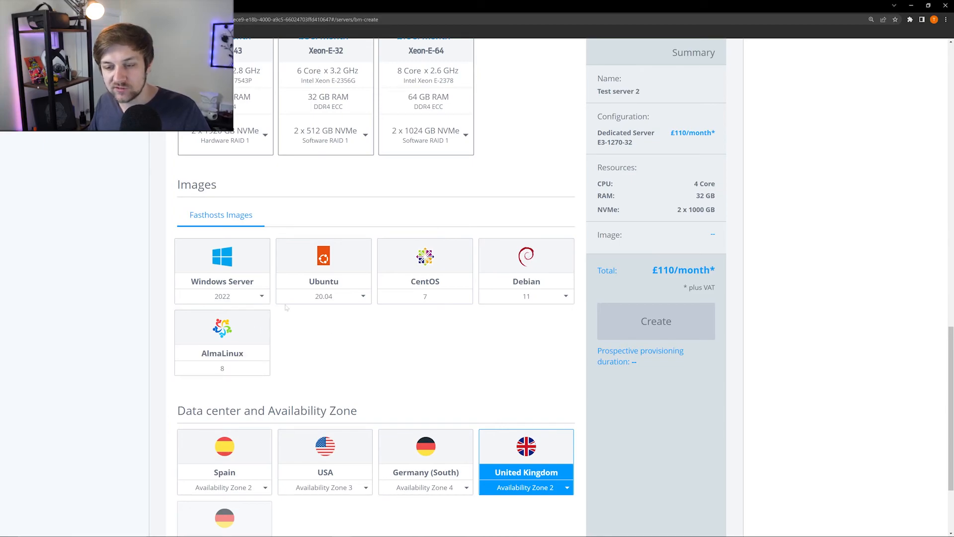
pyautogui.click(221, 271)
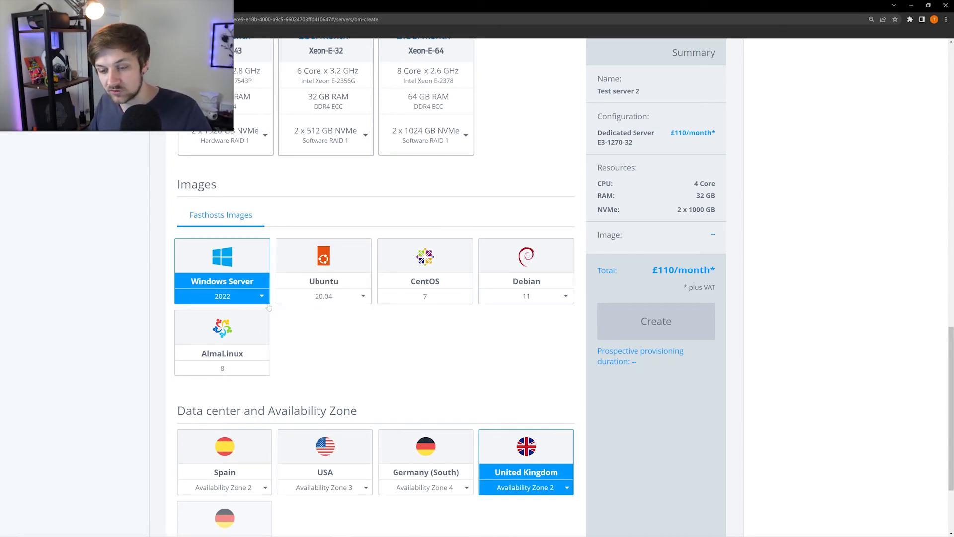
pyautogui.click(262, 296)
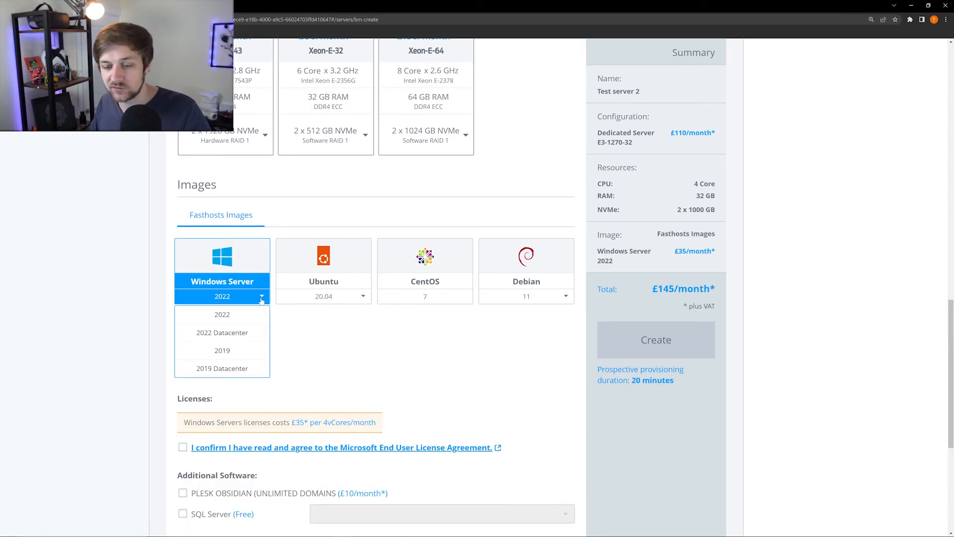
pyautogui.click(323, 270)
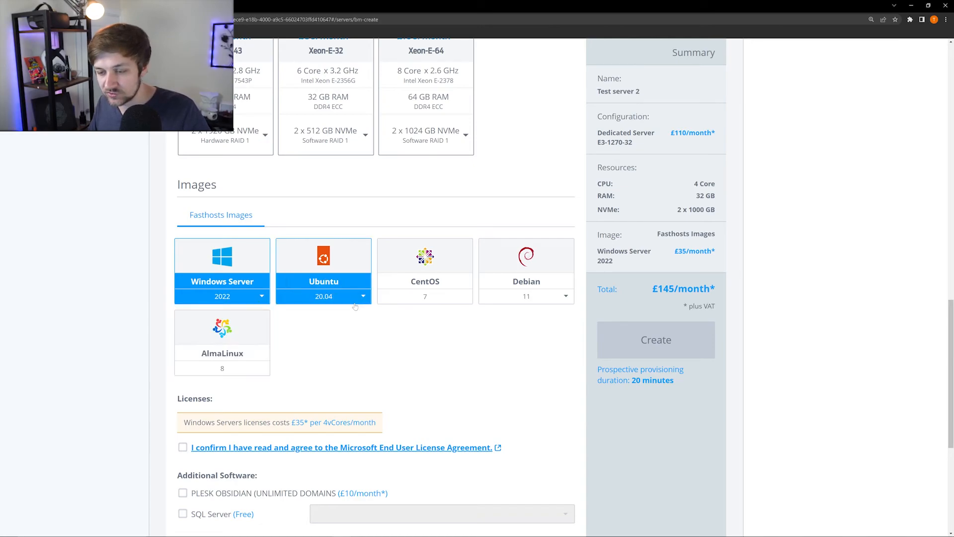
pyautogui.click(323, 271)
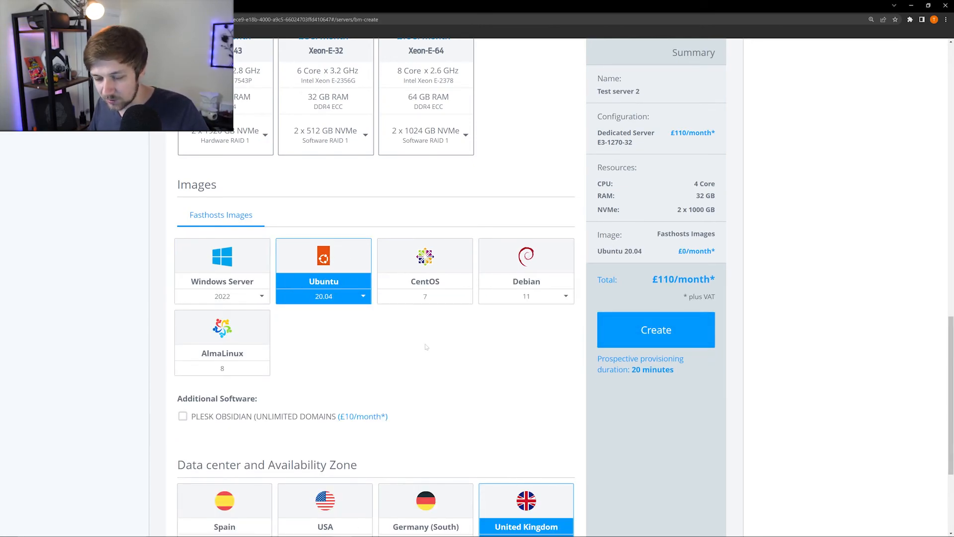
# - Add Plesk Obsidian, keeping United Kingdom as data centre, for £120/month total
pyautogui.click(183, 416)
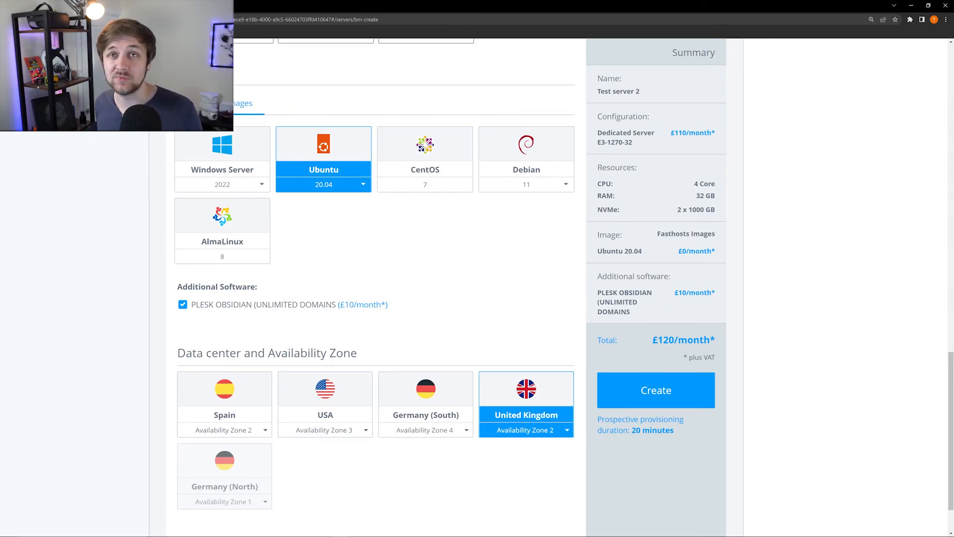
pyautogui.scroll(-3)
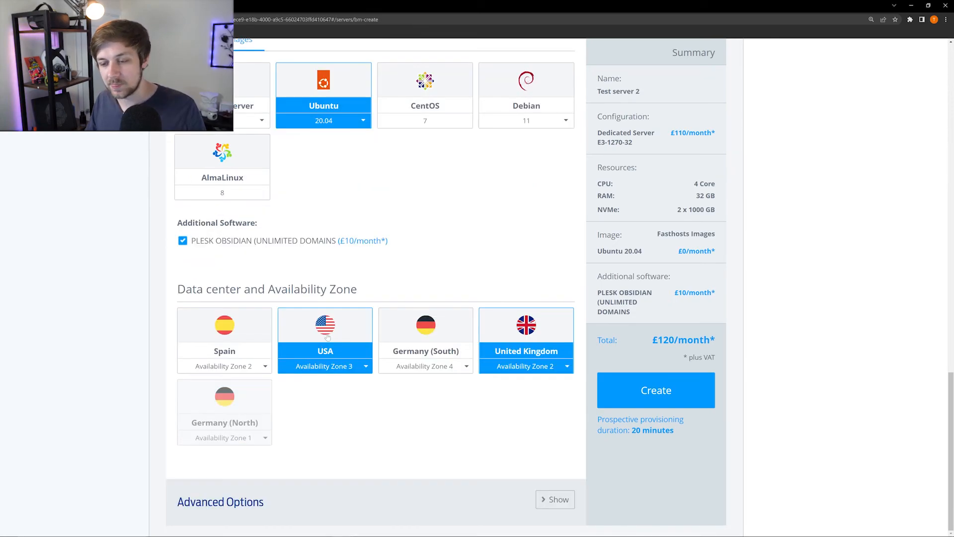